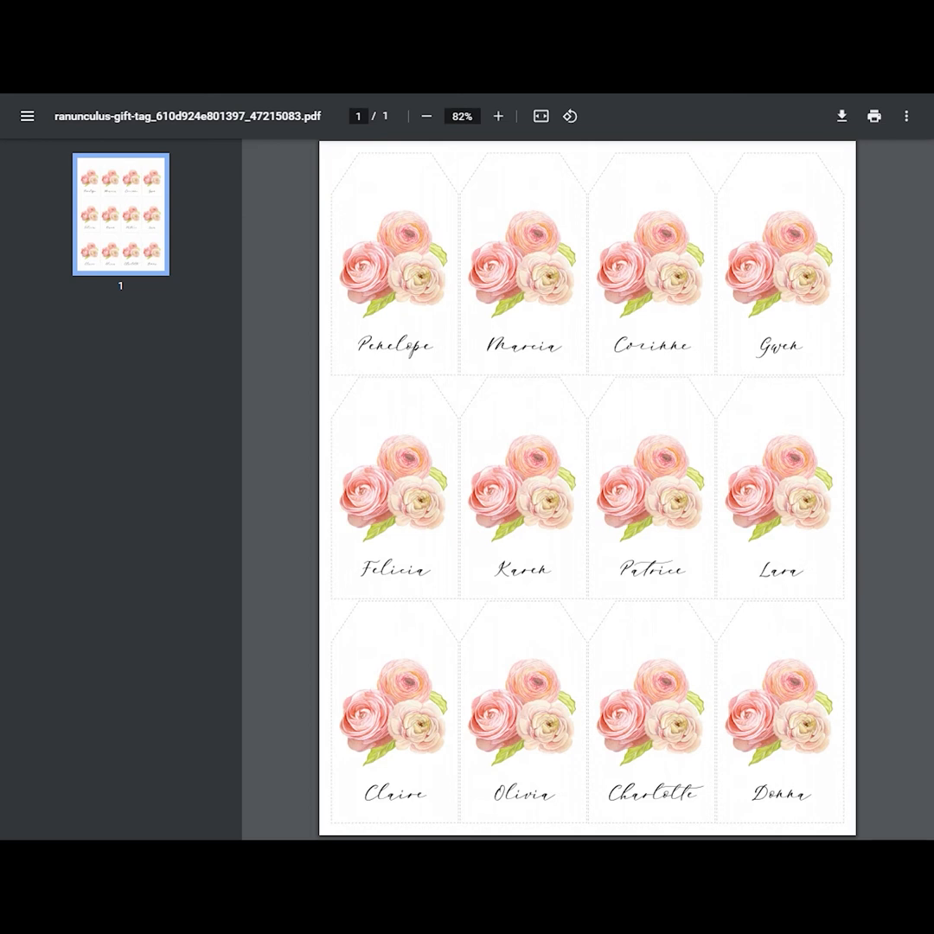
mouse_move(895, 382)
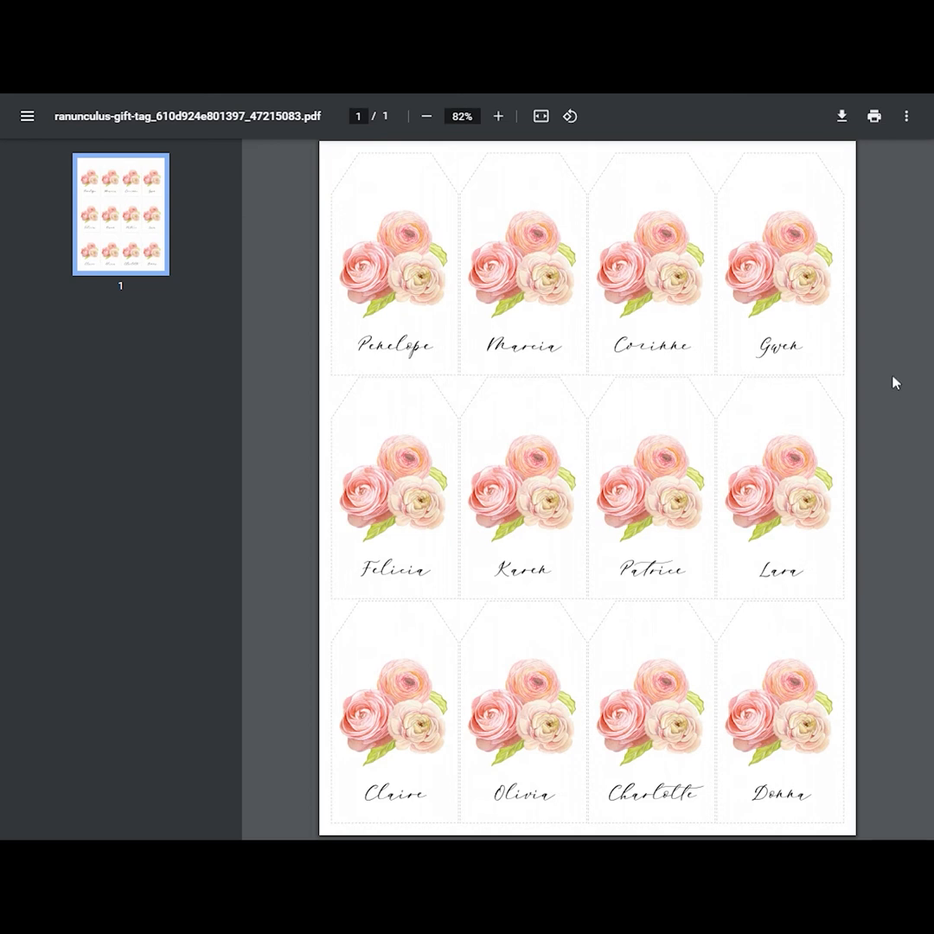
mouse_move(430, 325)
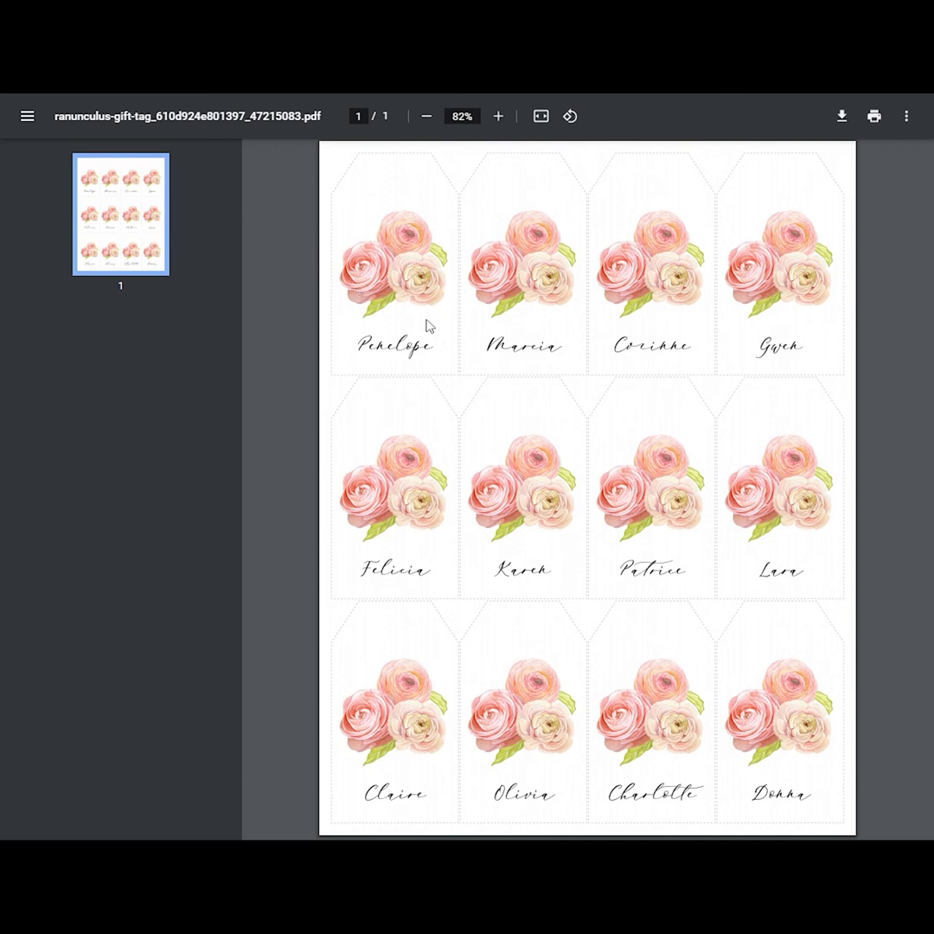
mouse_move(346, 235)
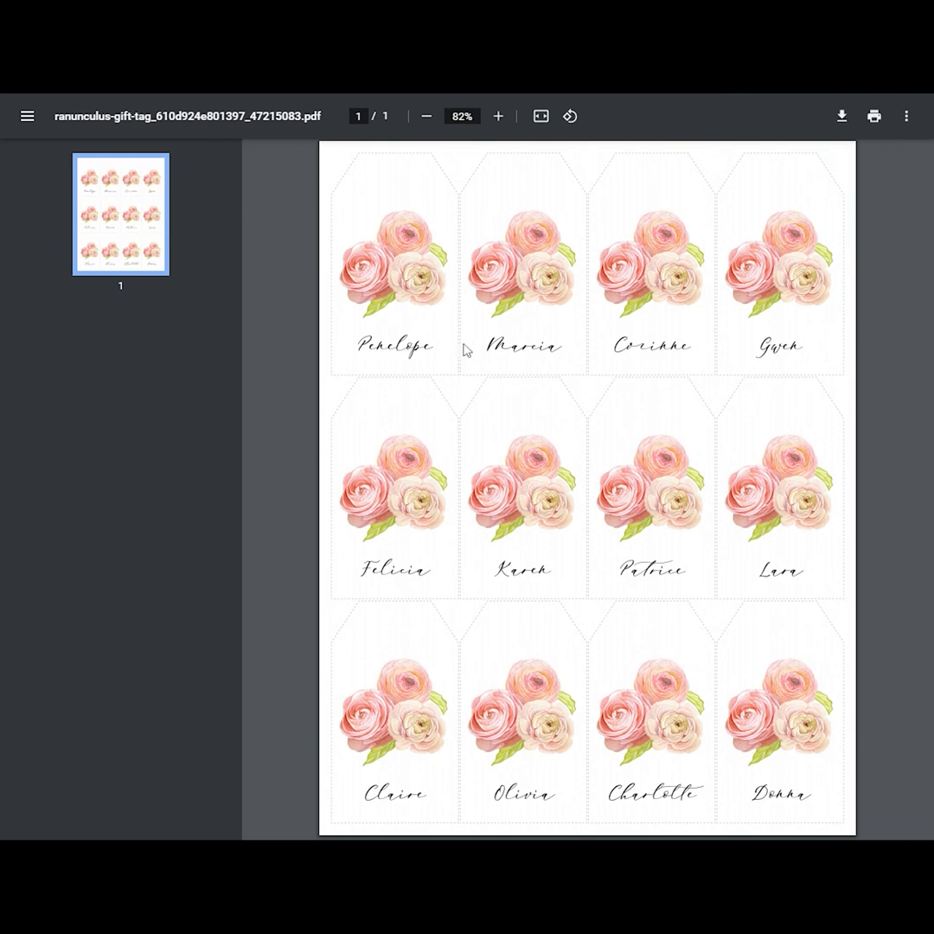
mouse_move(777, 517)
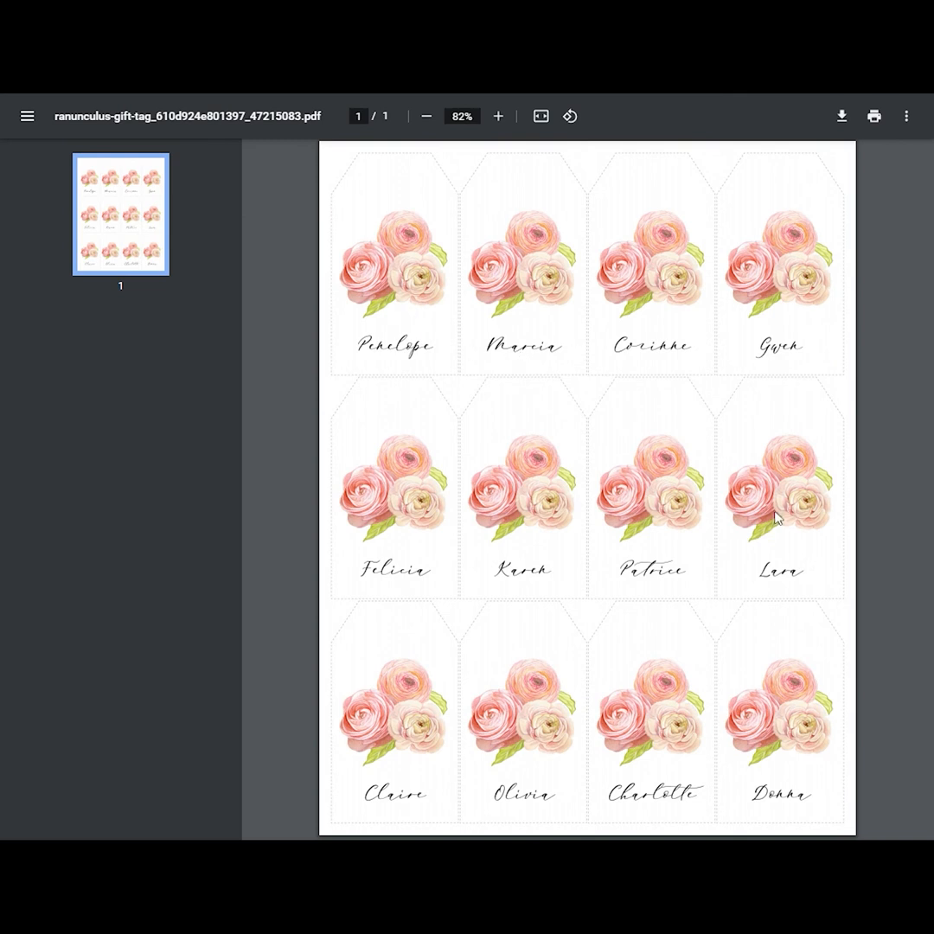
mouse_move(637, 585)
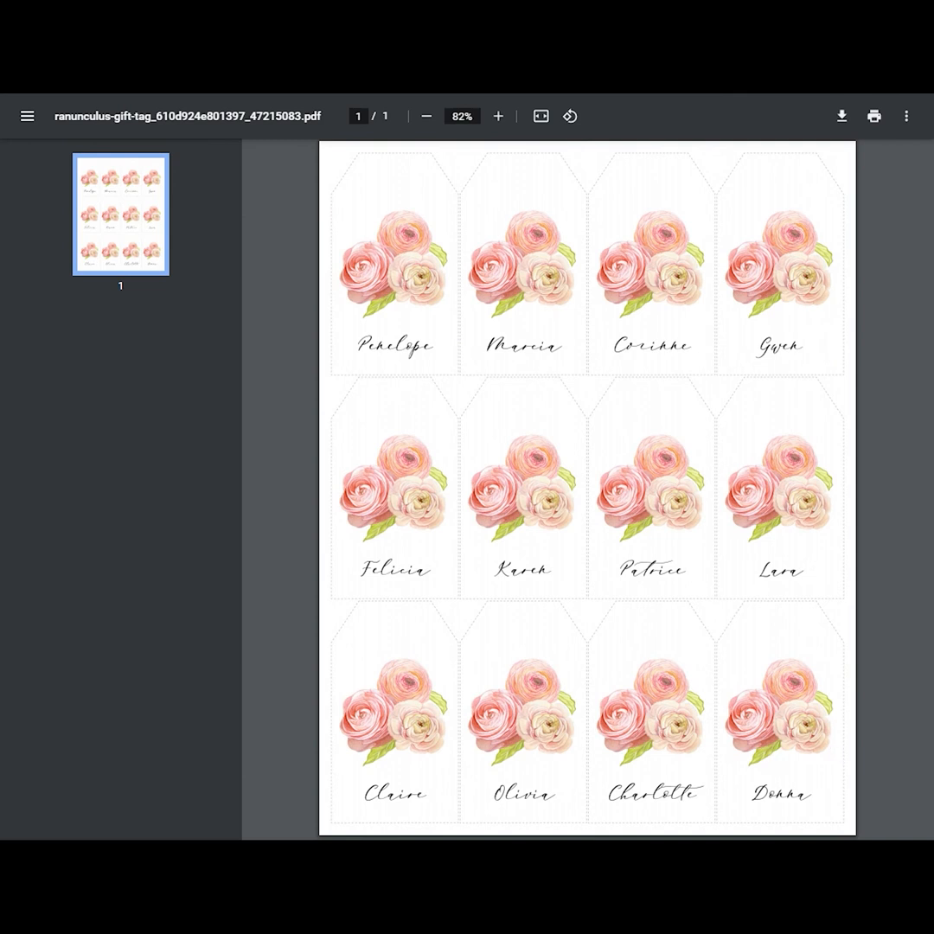
mouse_move(577, 281)
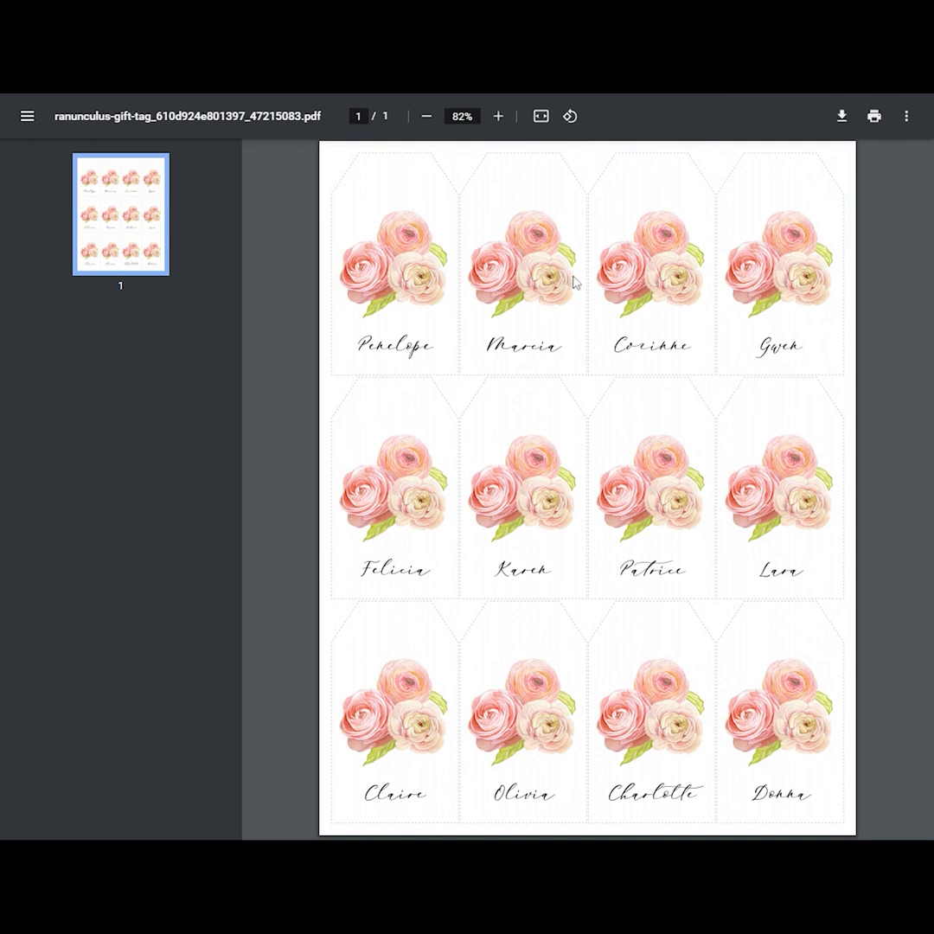
mouse_move(903, 418)
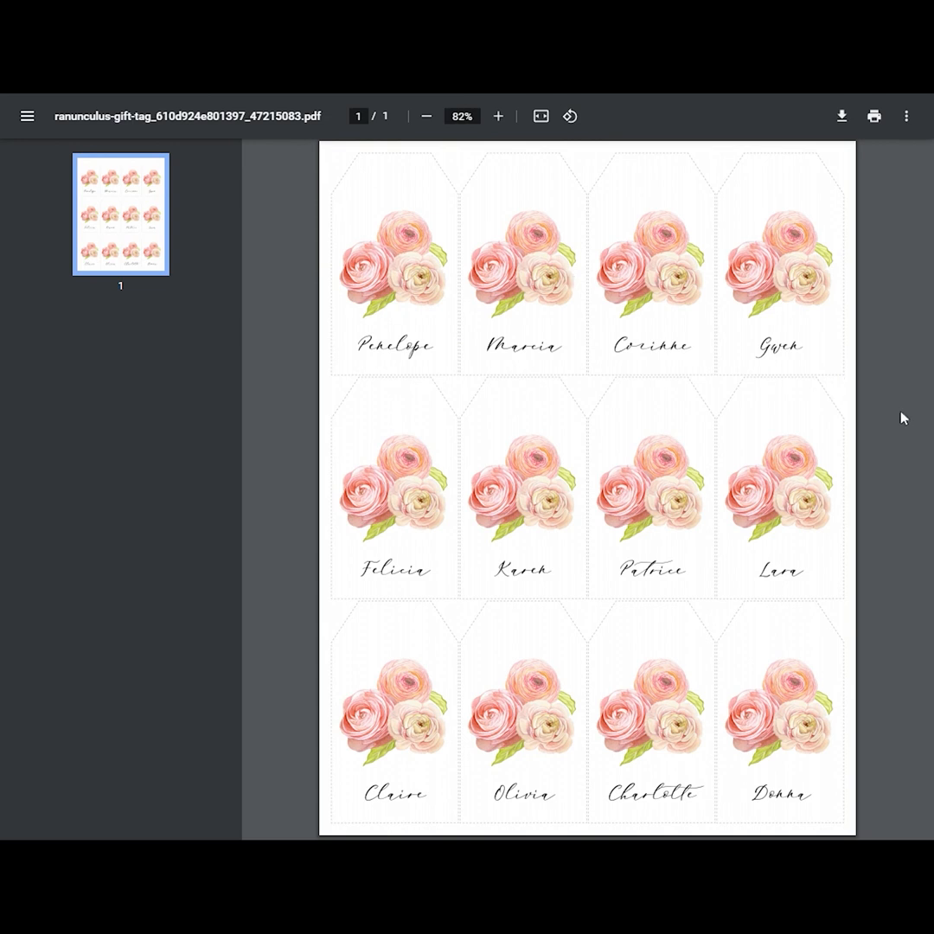
mouse_move(893, 392)
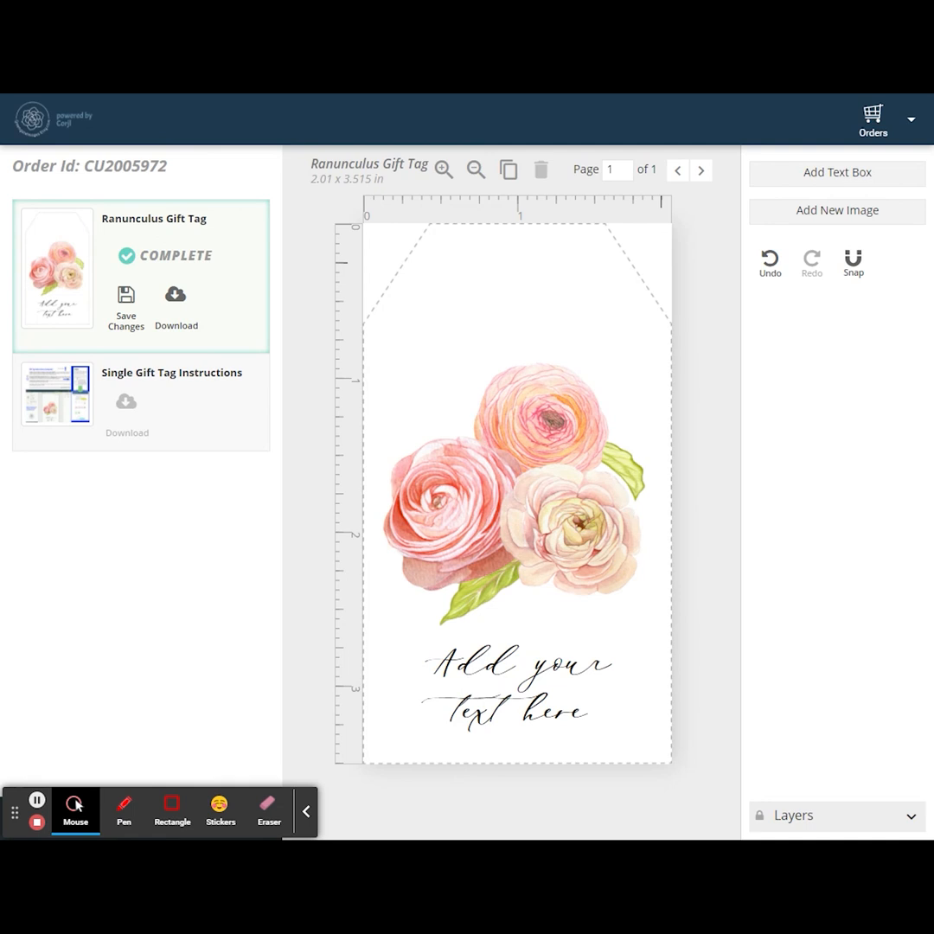
mouse_move(539, 278)
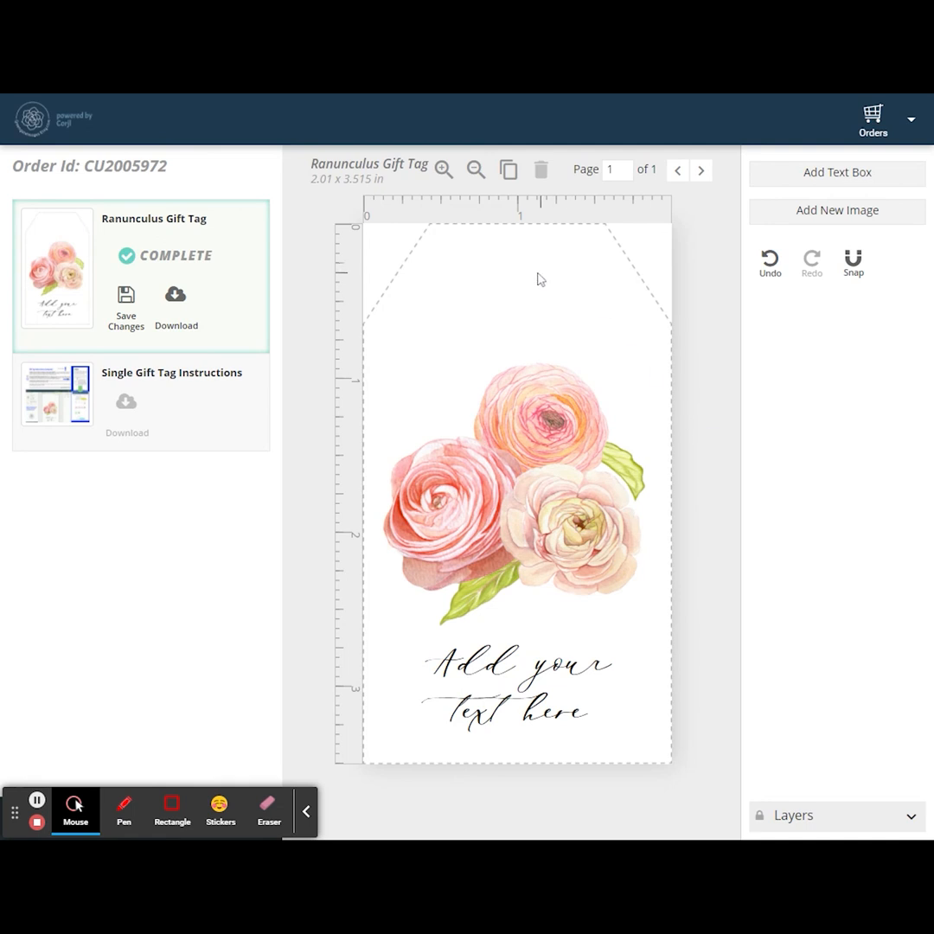
mouse_move(301, 300)
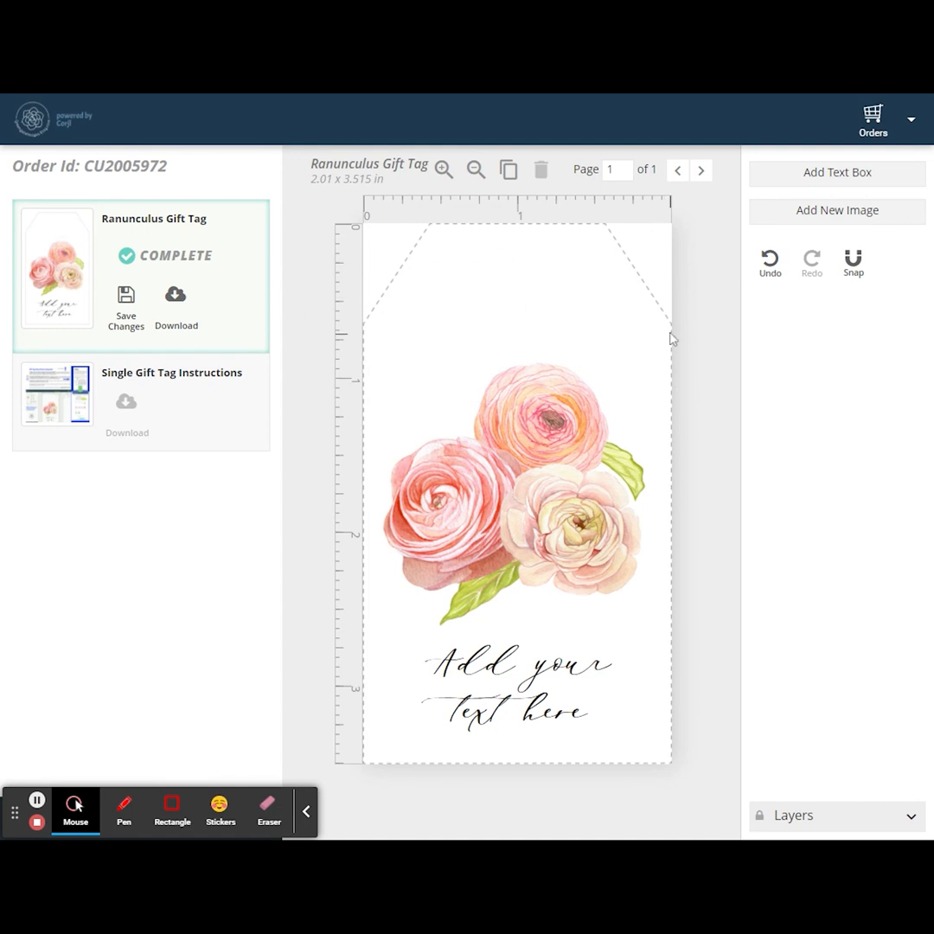
mouse_move(205, 421)
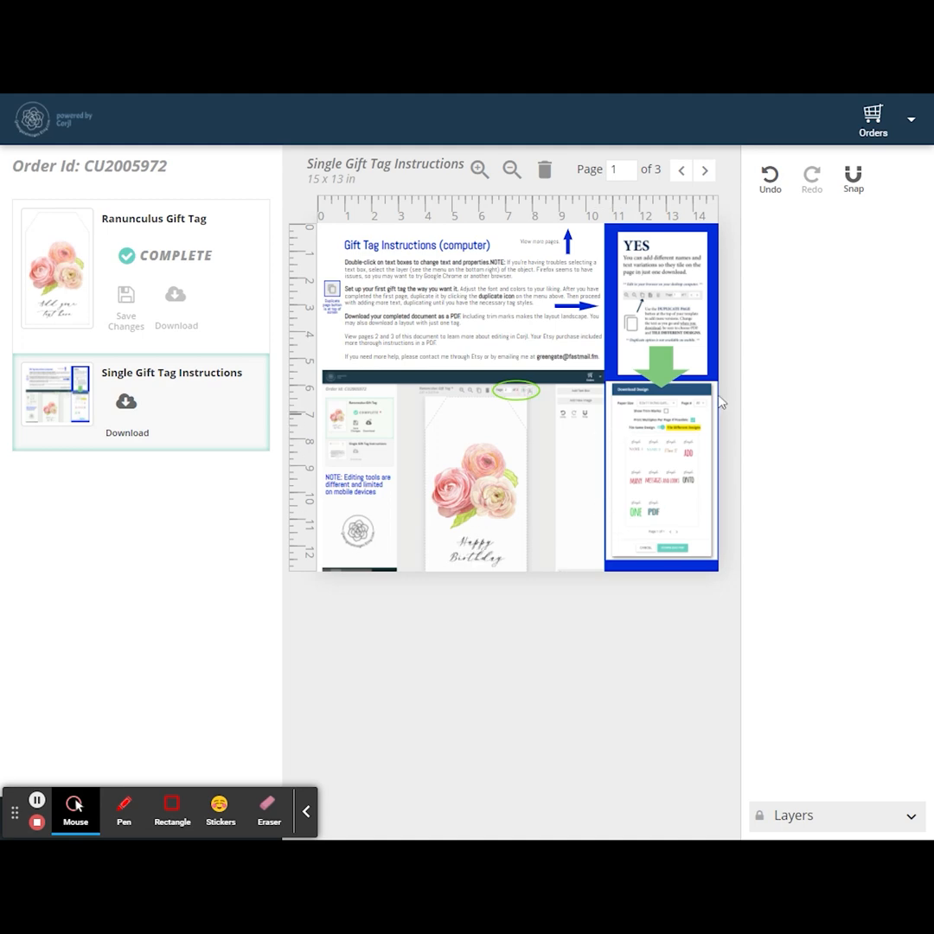
- Zoom in on the instructions page, then return to the Ranunculus Gift Tag design
click(480, 169)
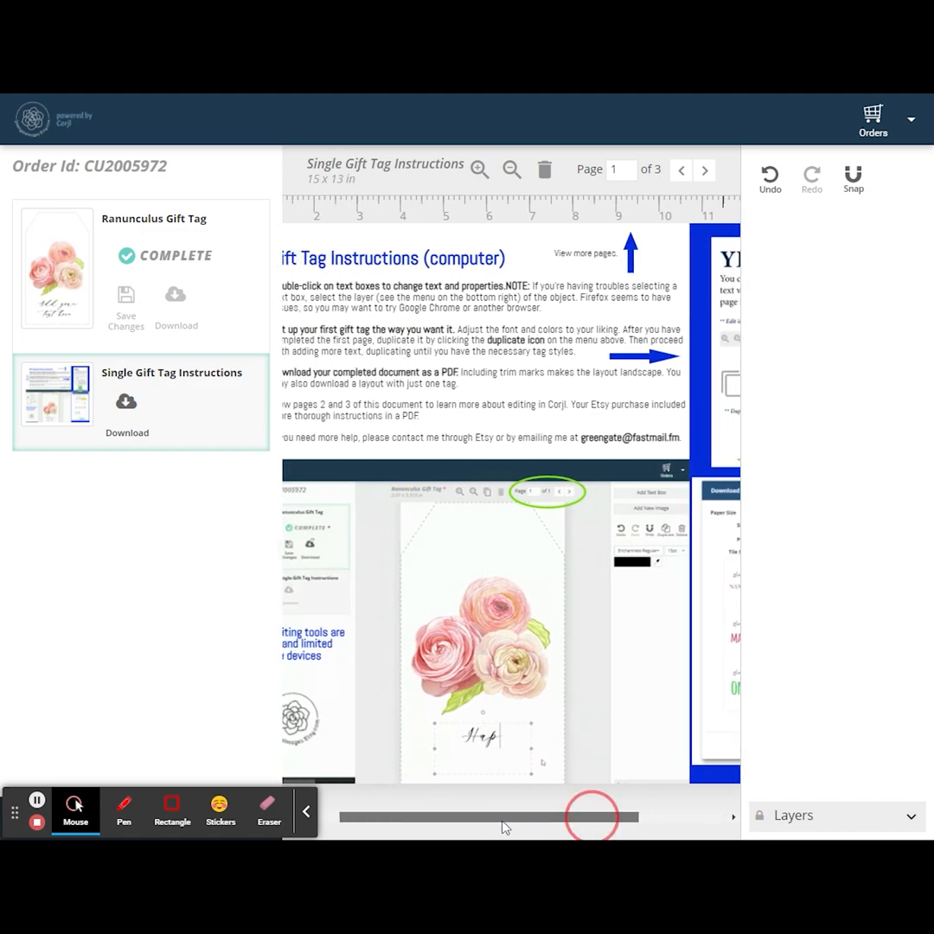
click(511, 169)
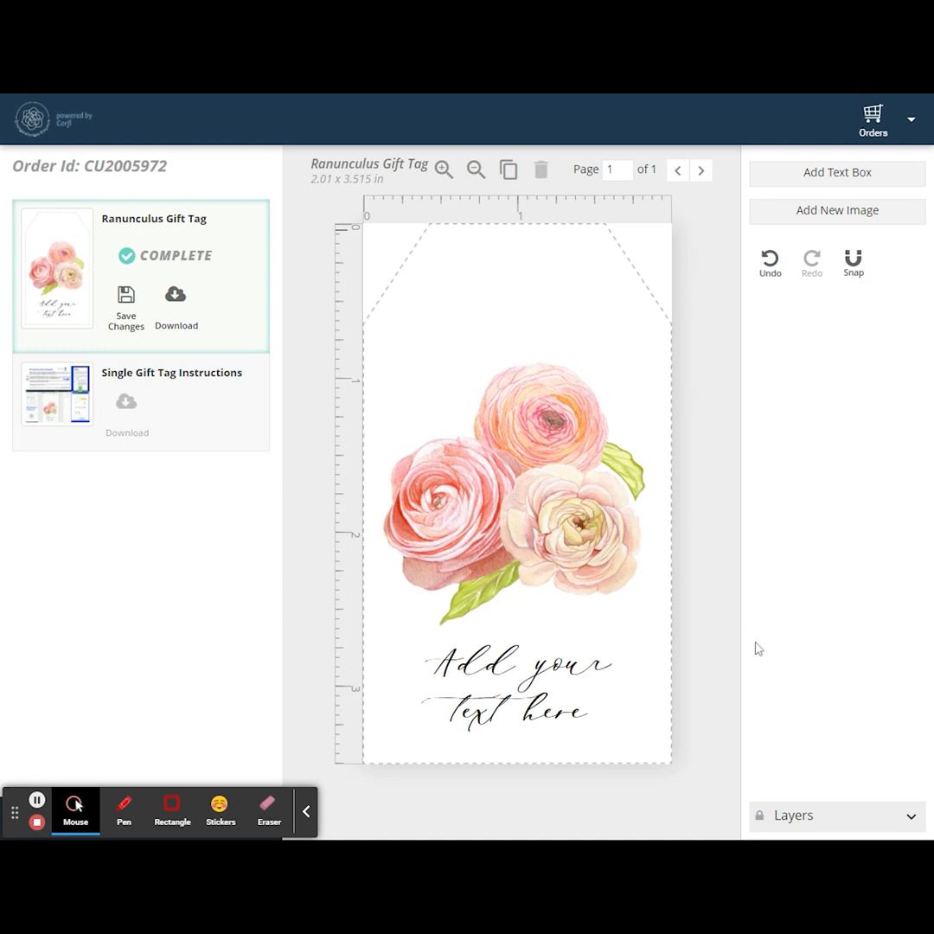
mouse_move(632, 693)
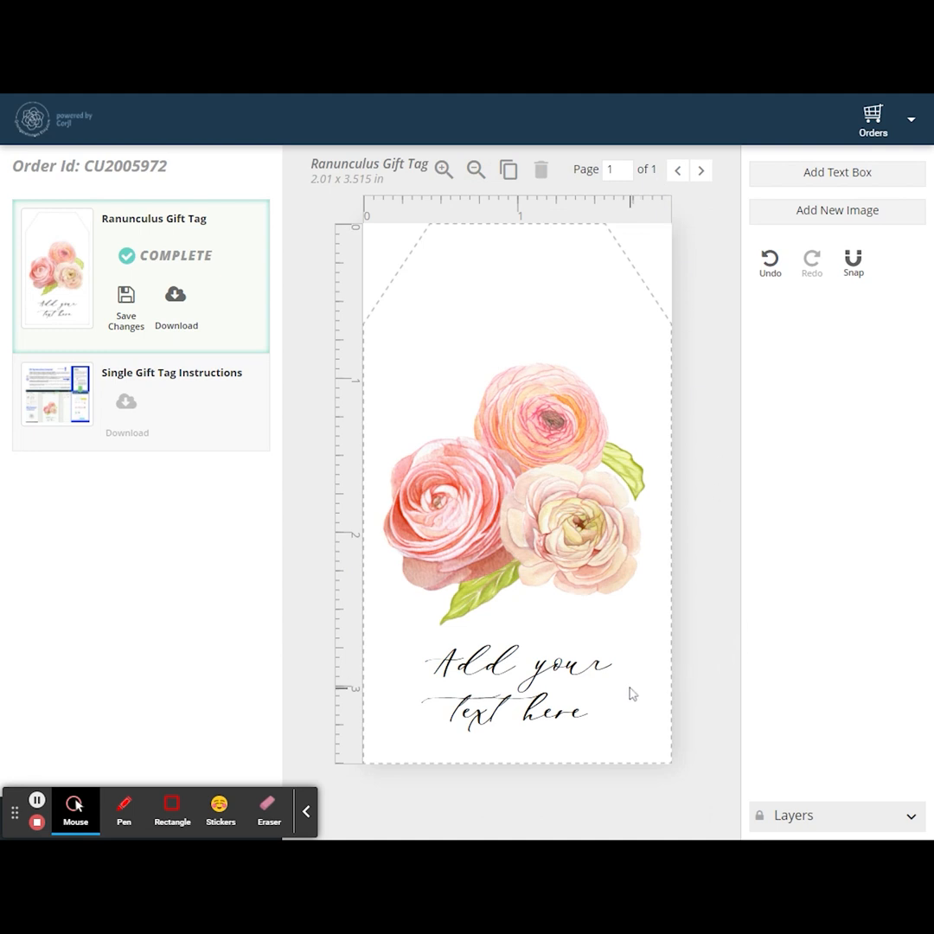
mouse_move(627, 697)
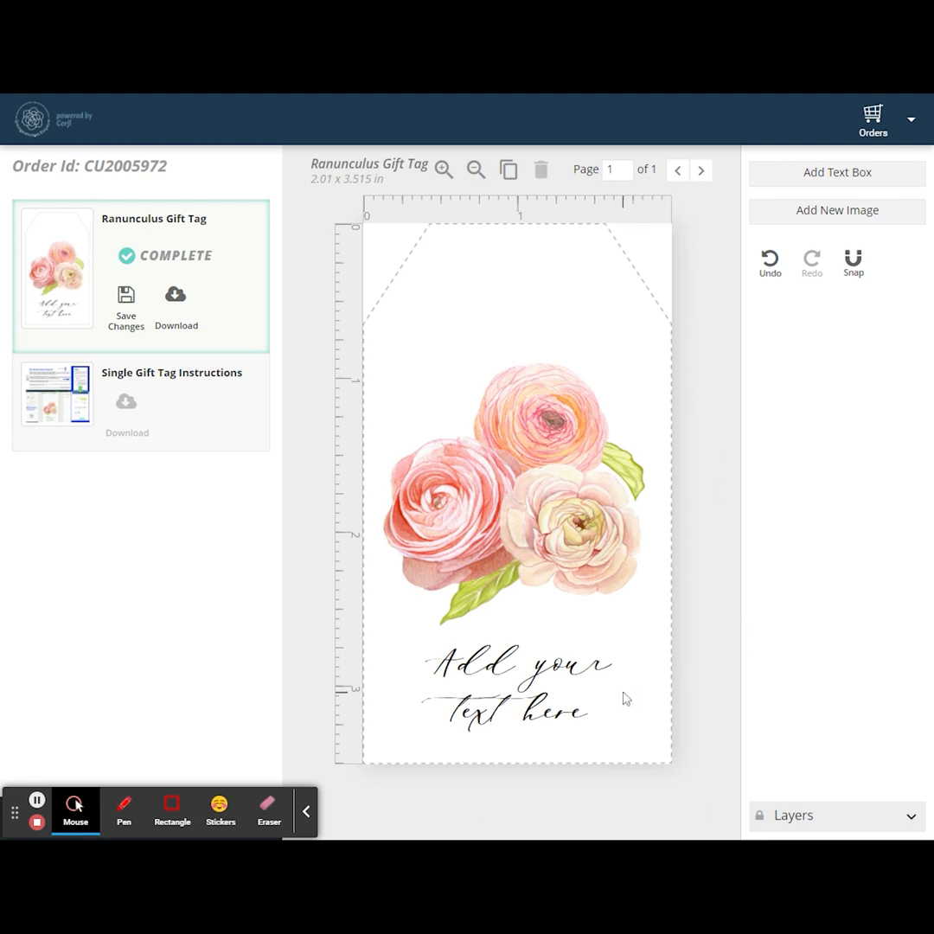
mouse_move(652, 688)
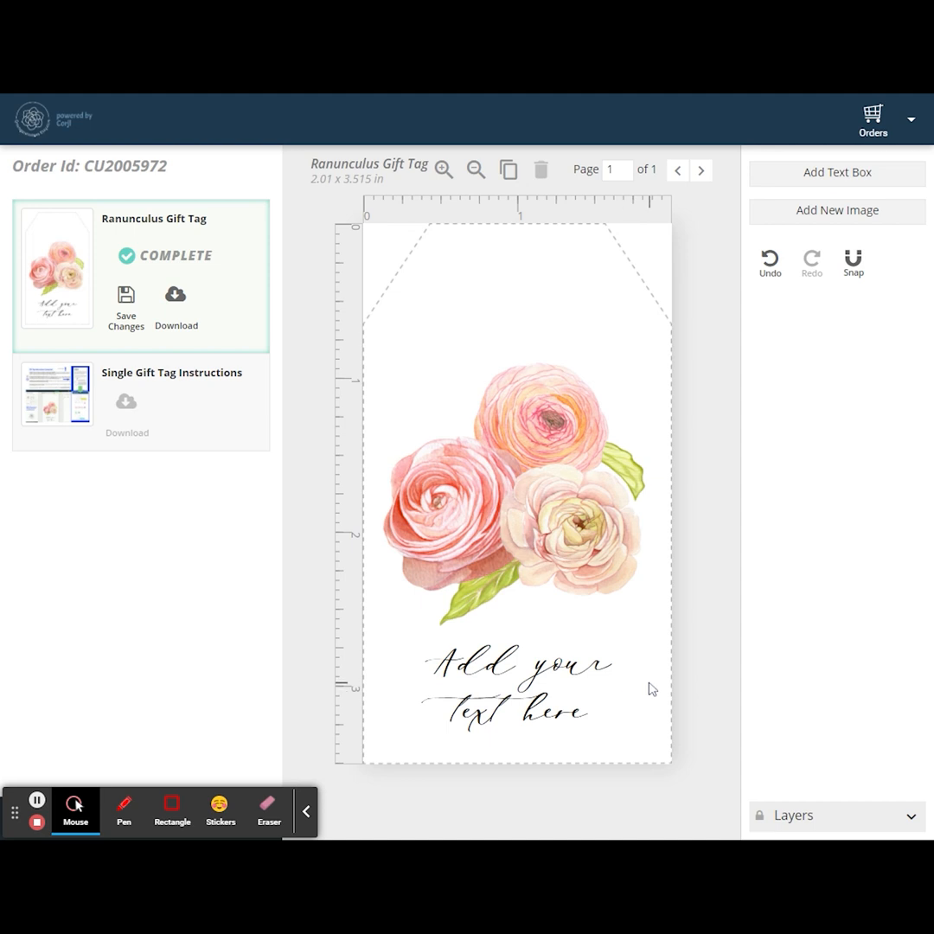
mouse_move(636, 683)
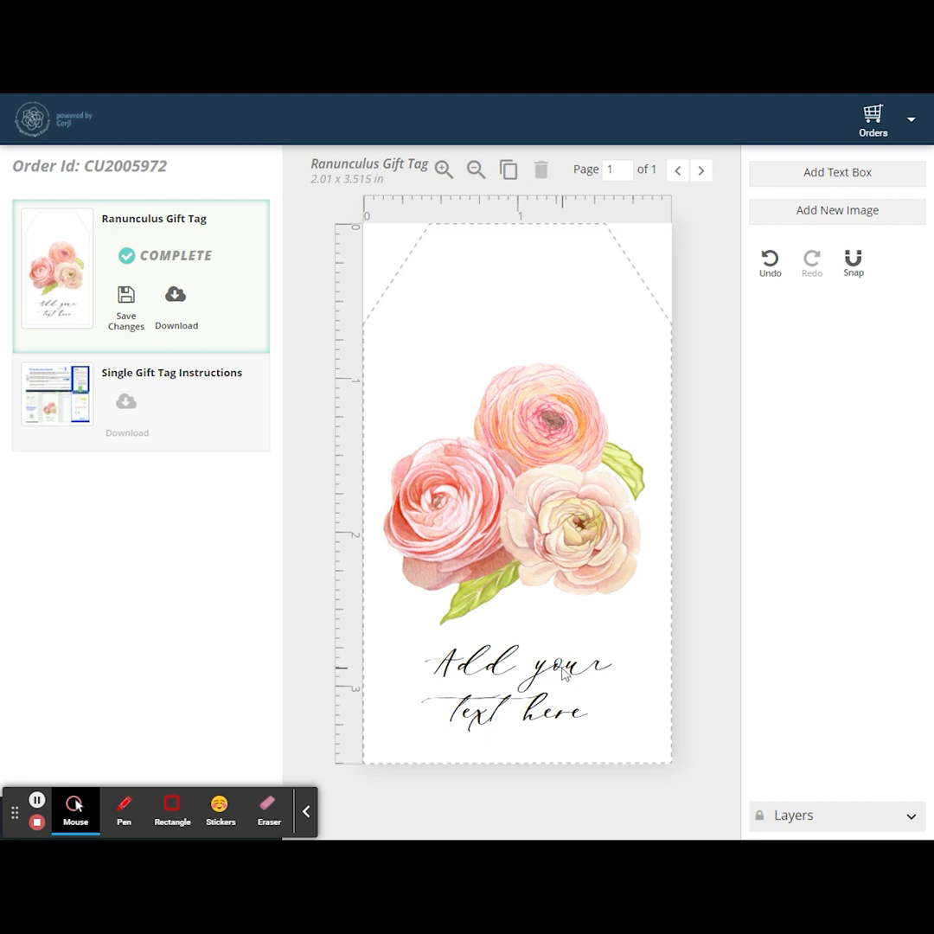
- Replace 'Add your text here' with 'Charlotte' and enlarge the name to 22pt
click(518, 688)
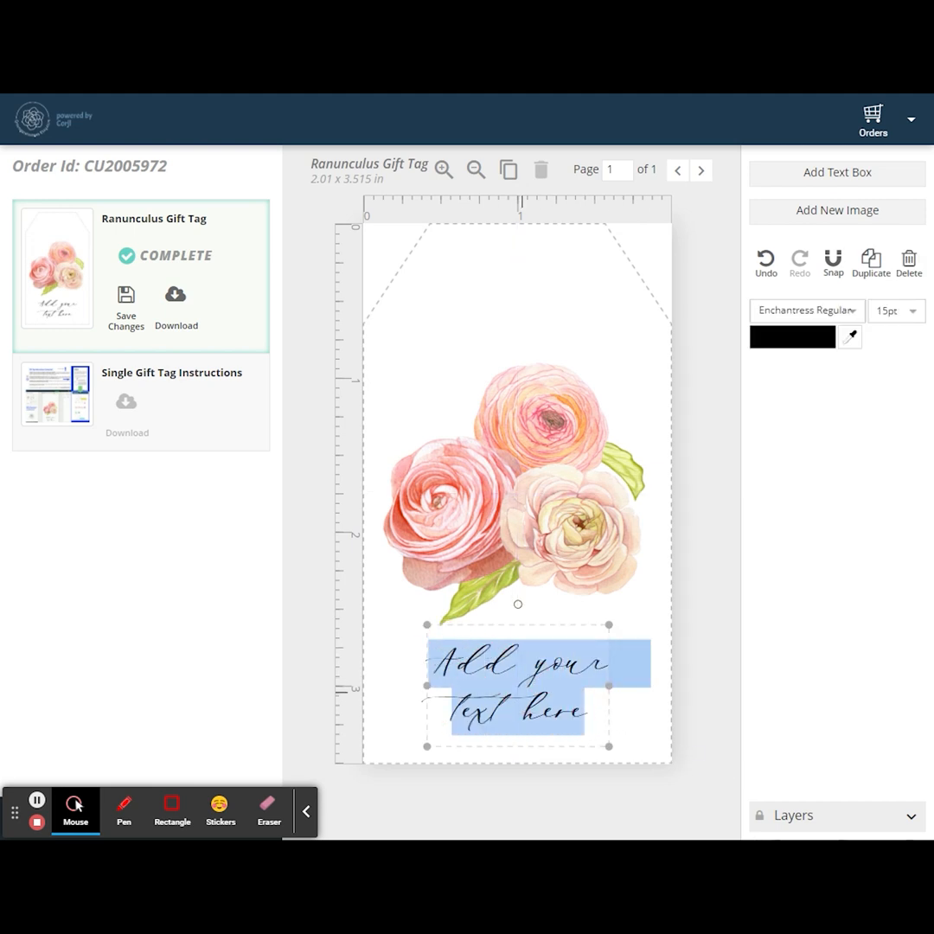
text(Charlotte)
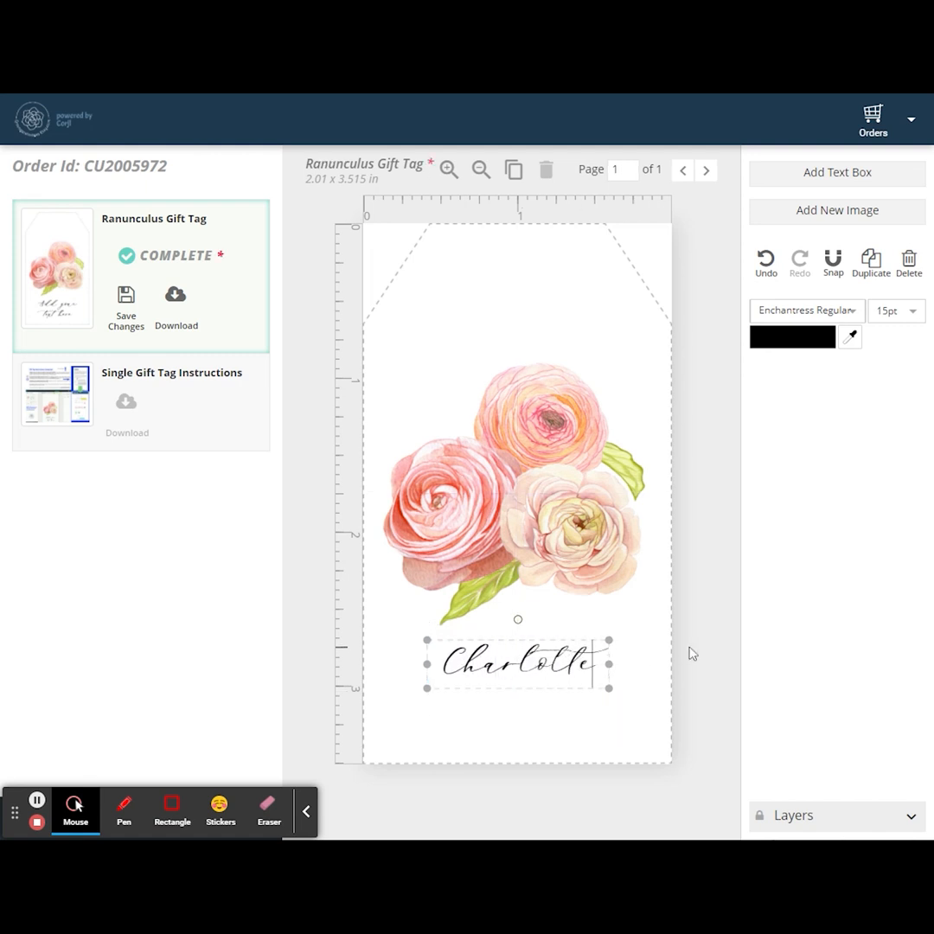
click(692, 653)
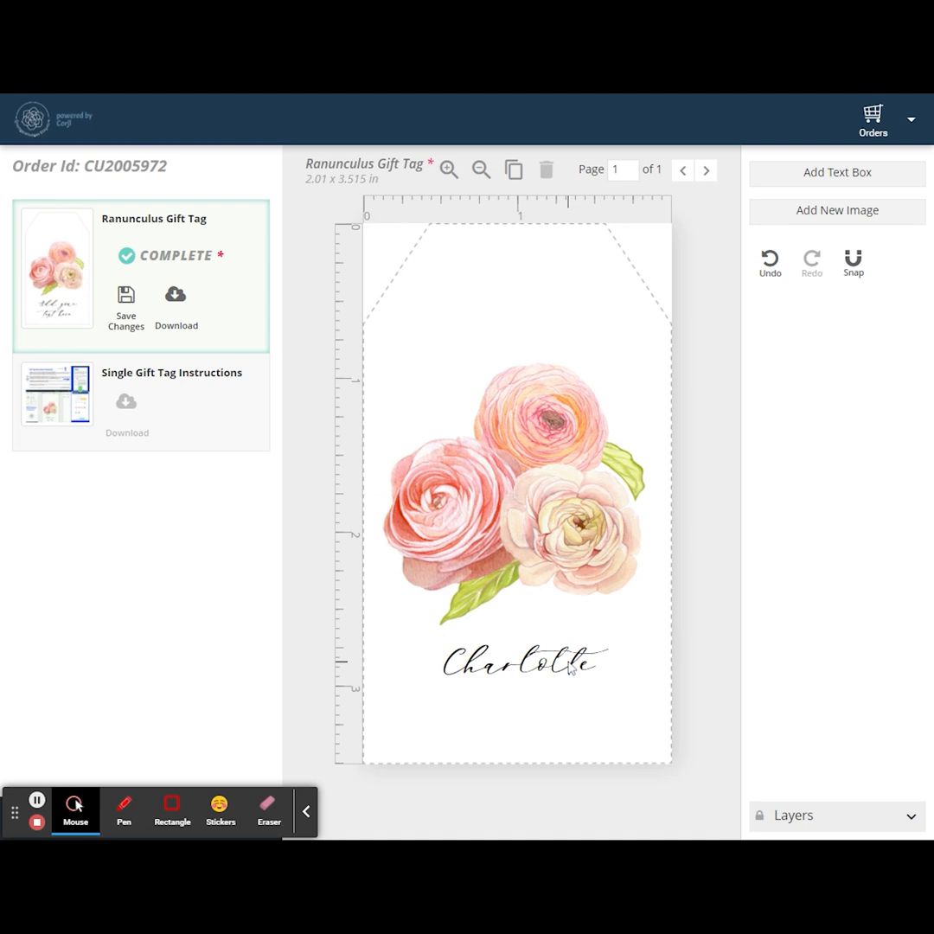
click(524, 664)
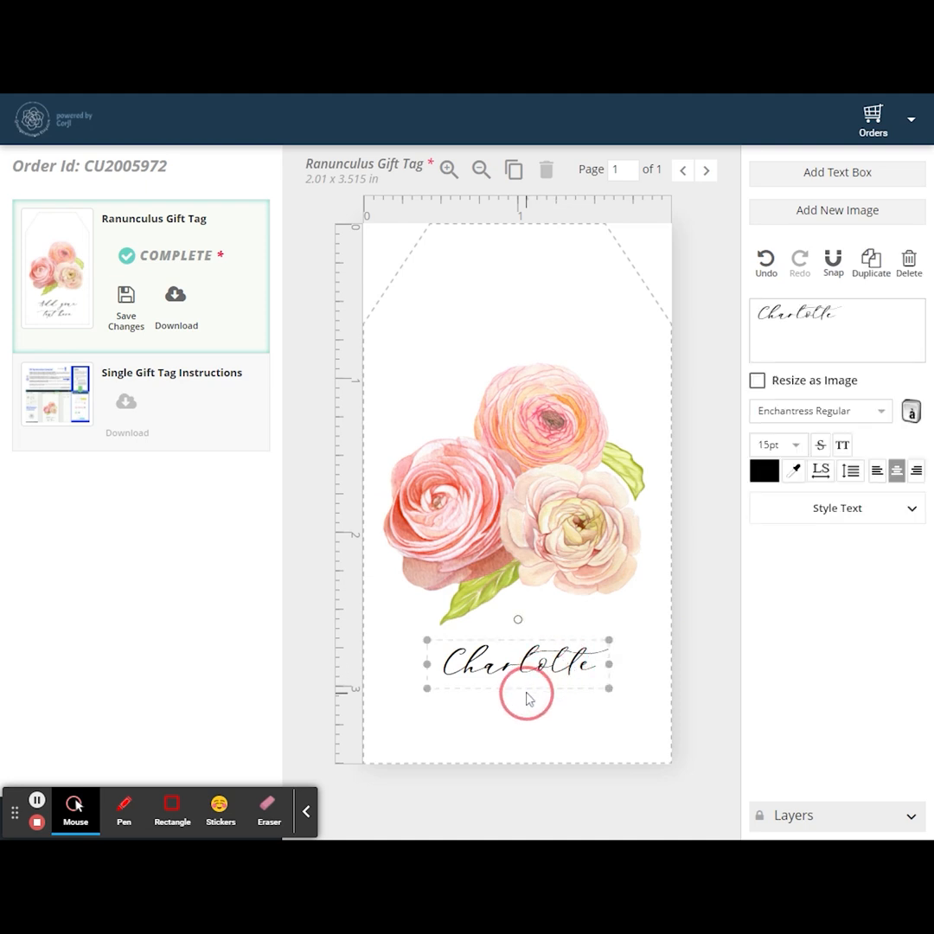
drag(518, 664, 480, 713)
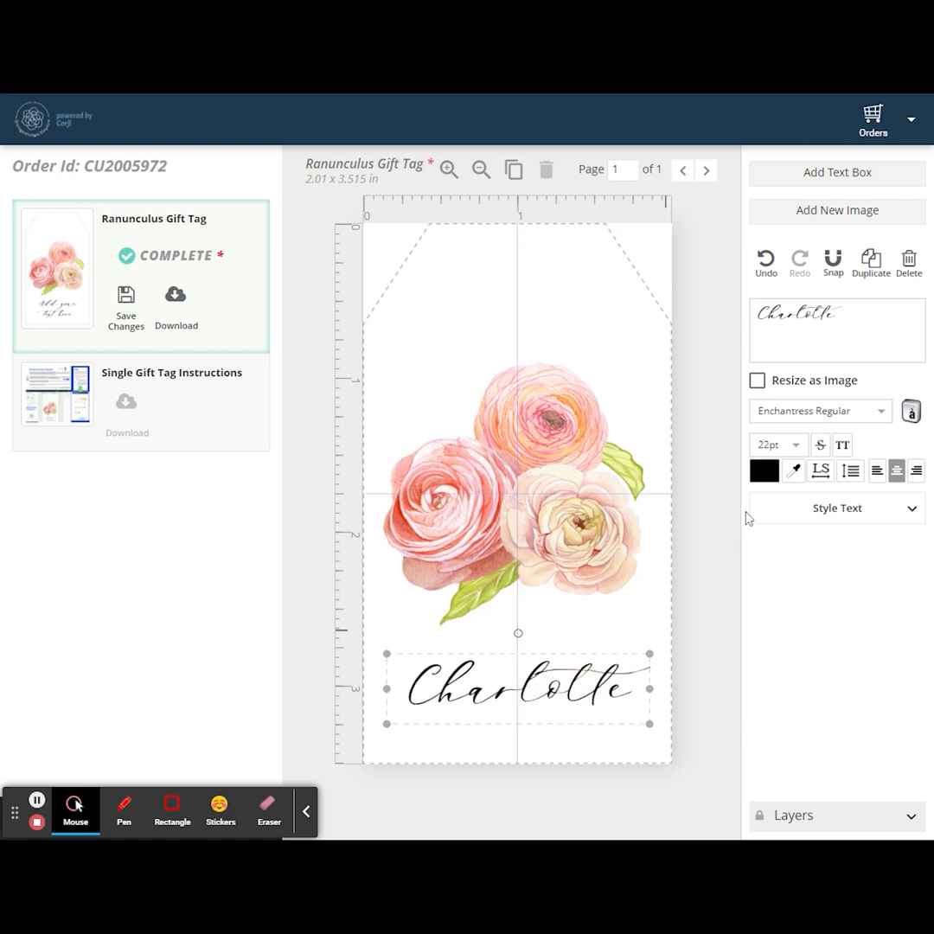
- Make the Charlotte lettering pink while keeping the Enchantress Regular font
click(763, 470)
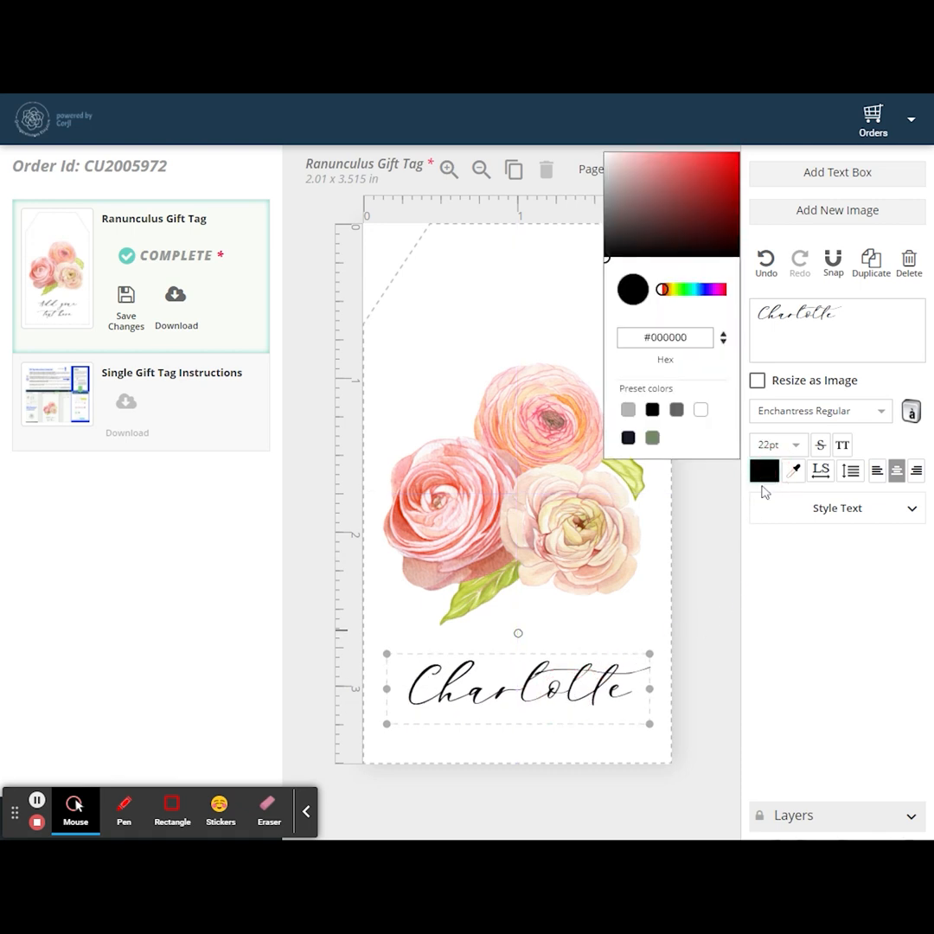
click(652, 438)
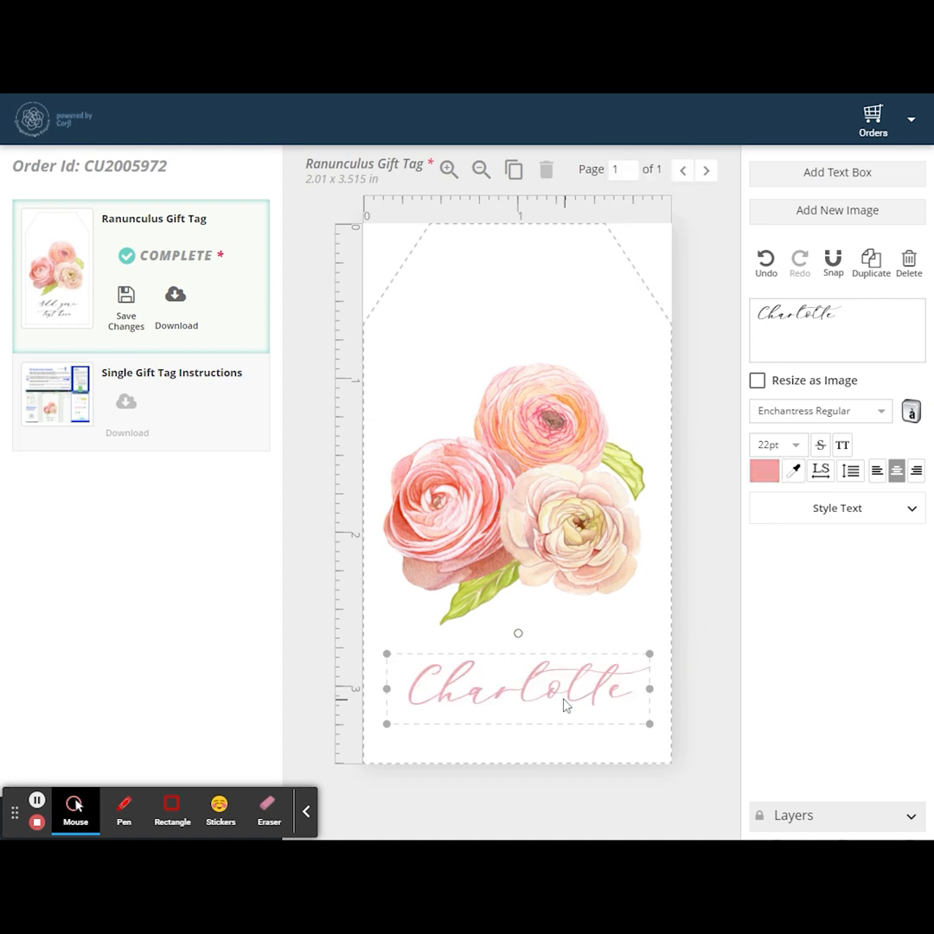
click(817, 411)
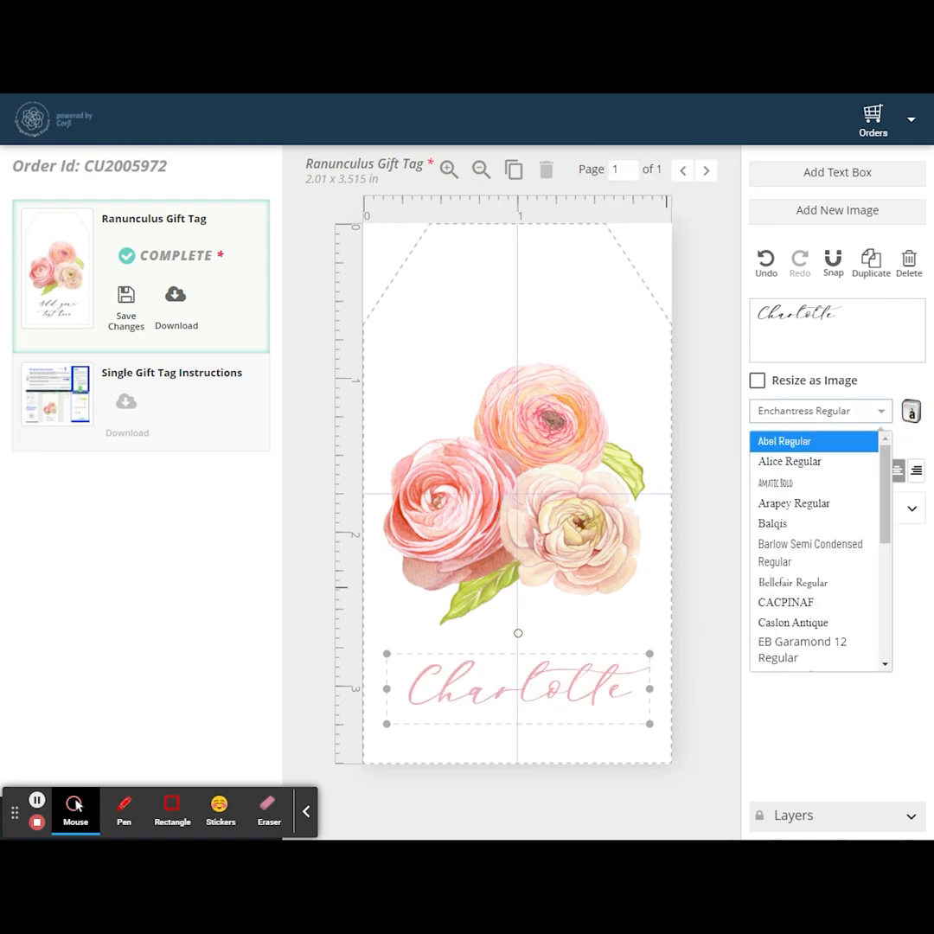
scroll(down, 3)
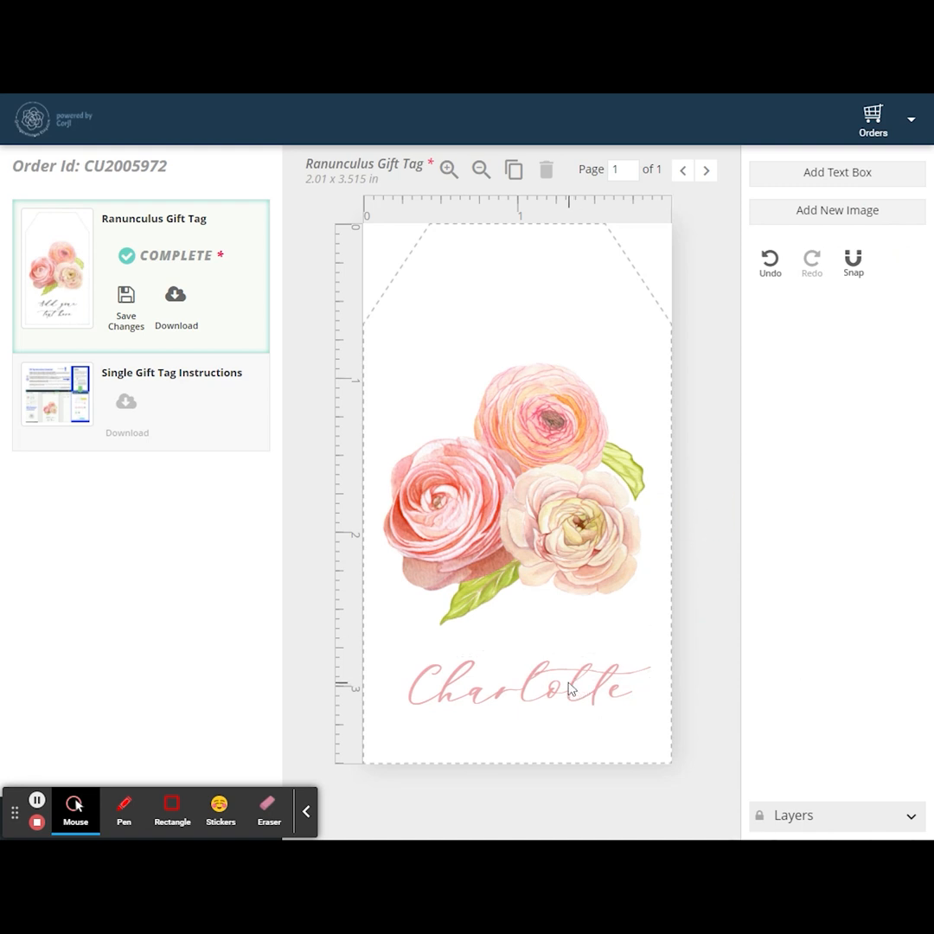
click(519, 687)
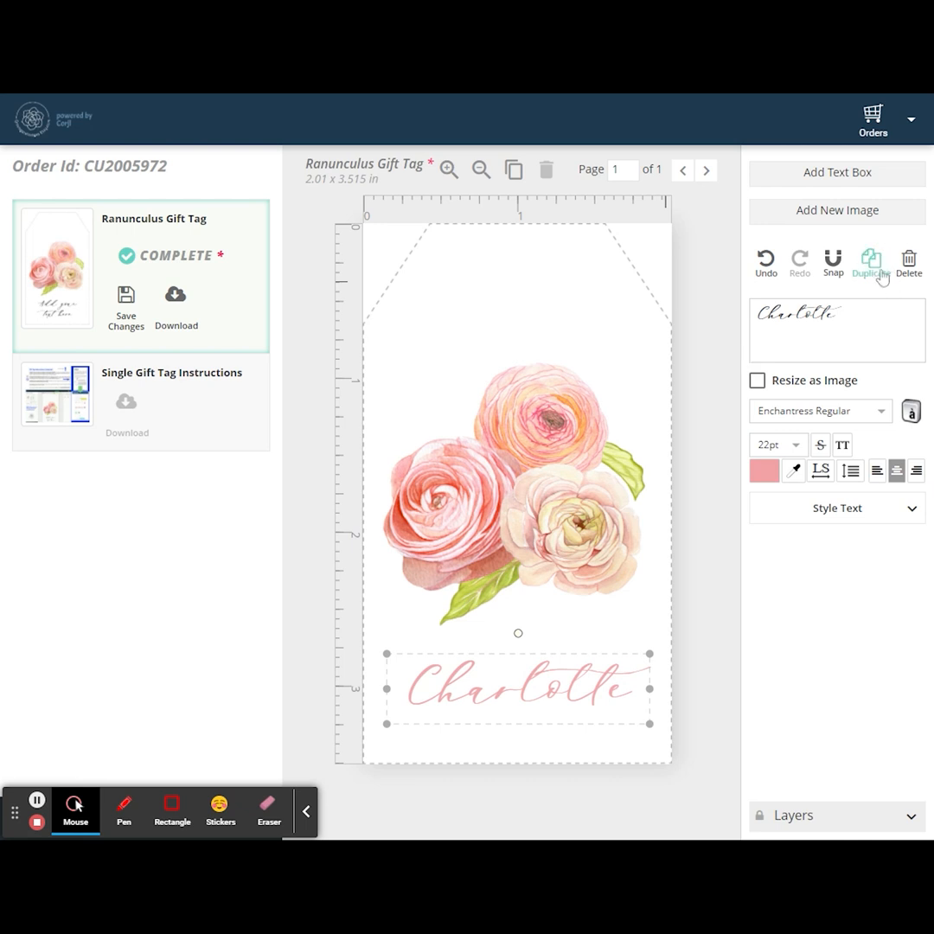
mouse_move(881, 285)
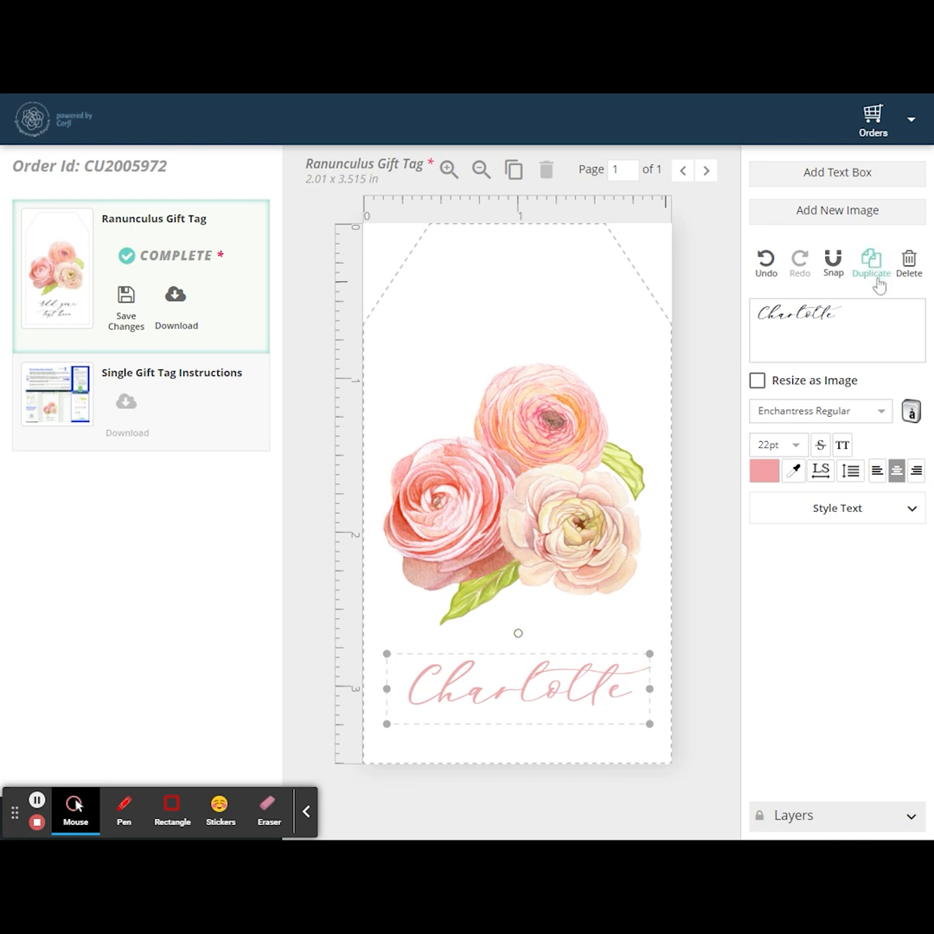
mouse_move(703, 667)
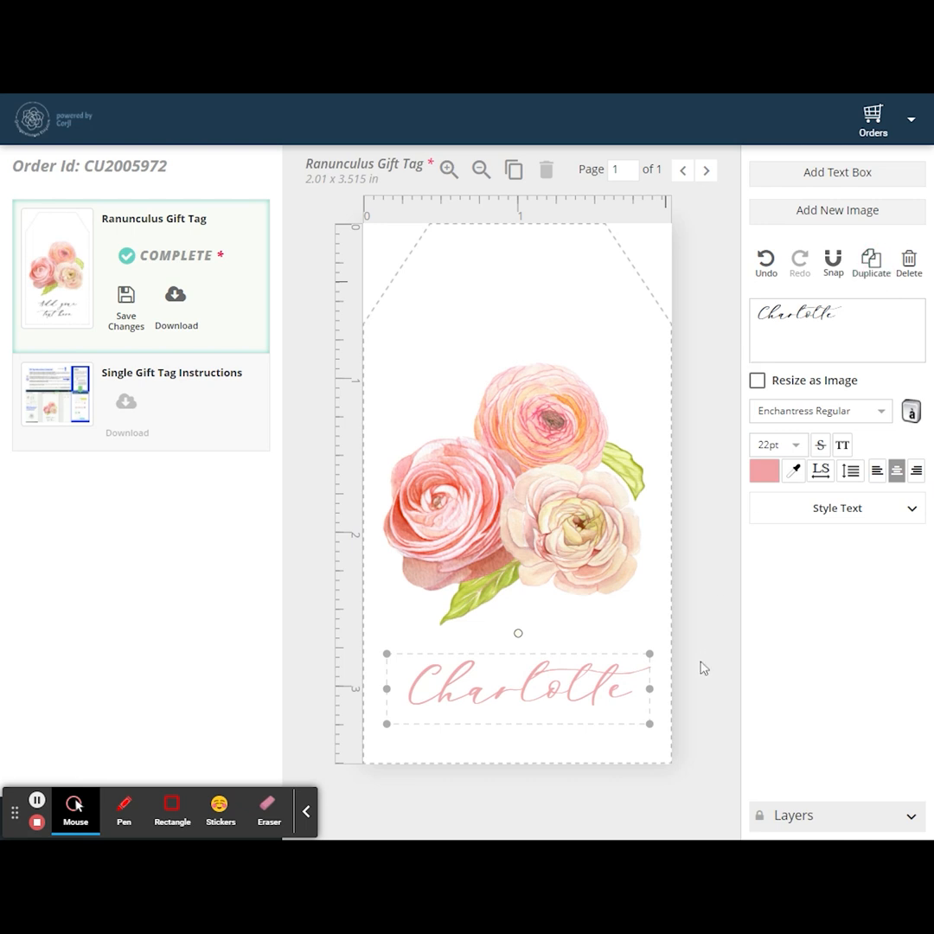
mouse_move(682, 660)
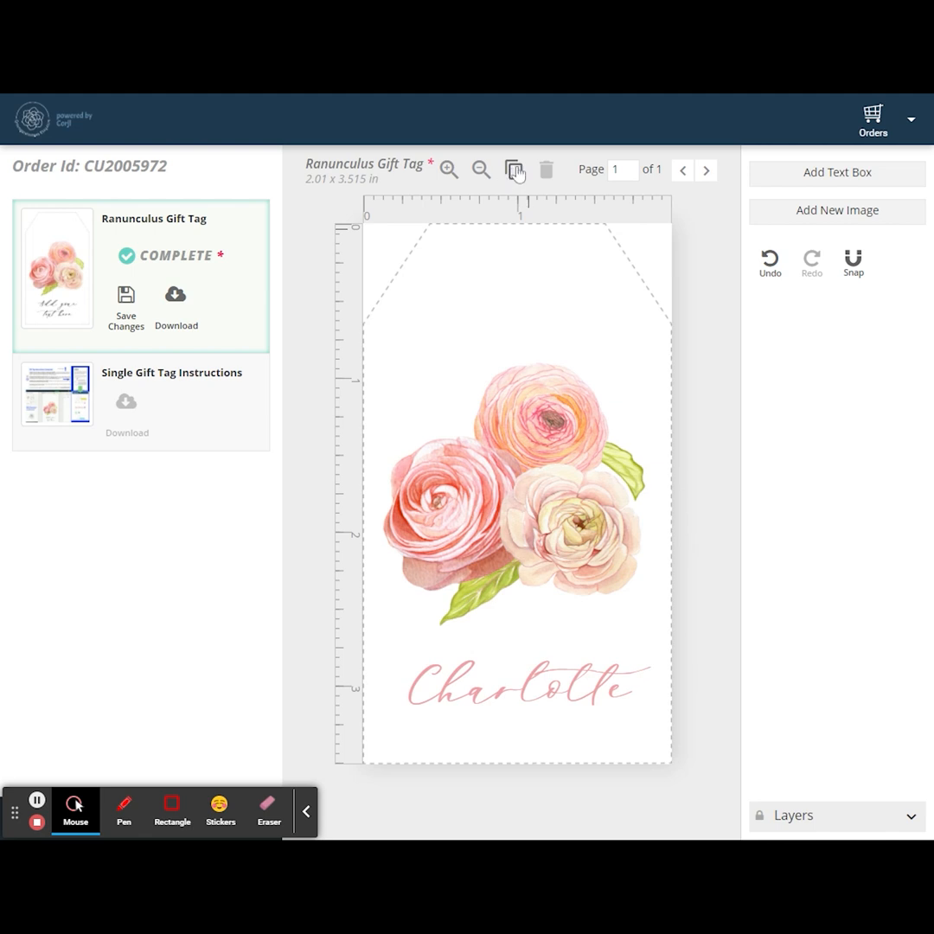
- Duplicate the tag to page 2, rename it 'Dianne', and confirm page 1 still reads Charlotte
click(513, 169)
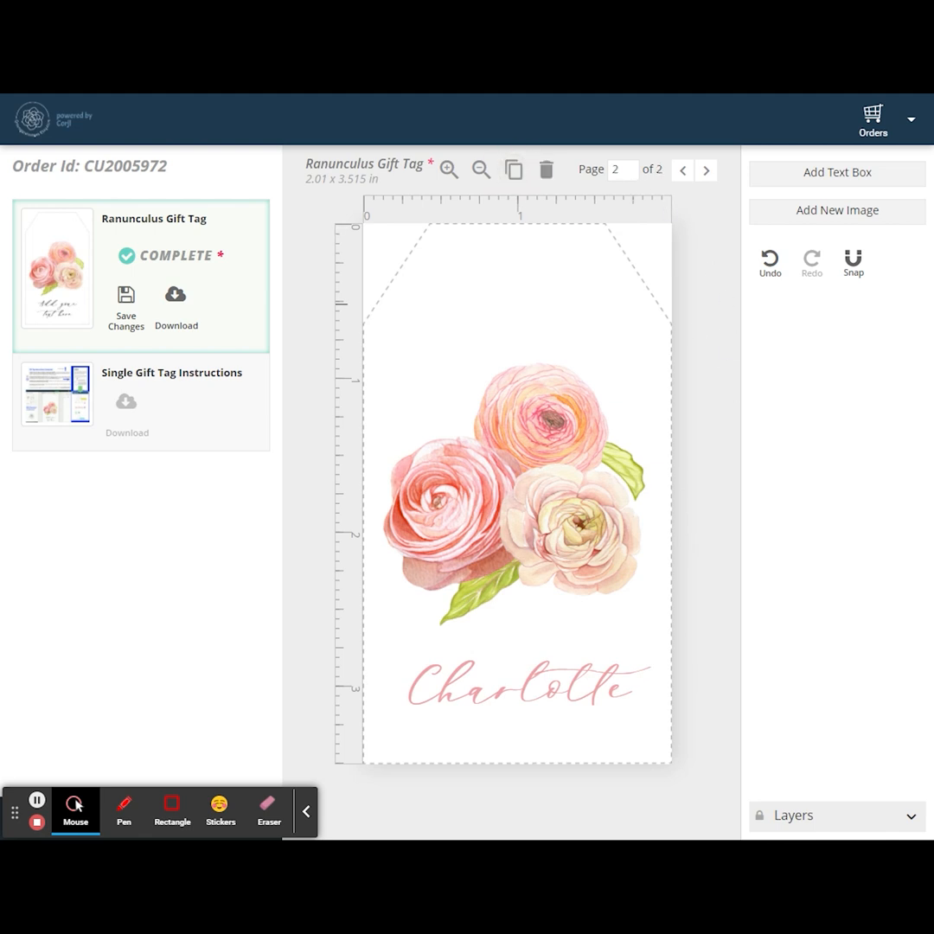
mouse_move(662, 181)
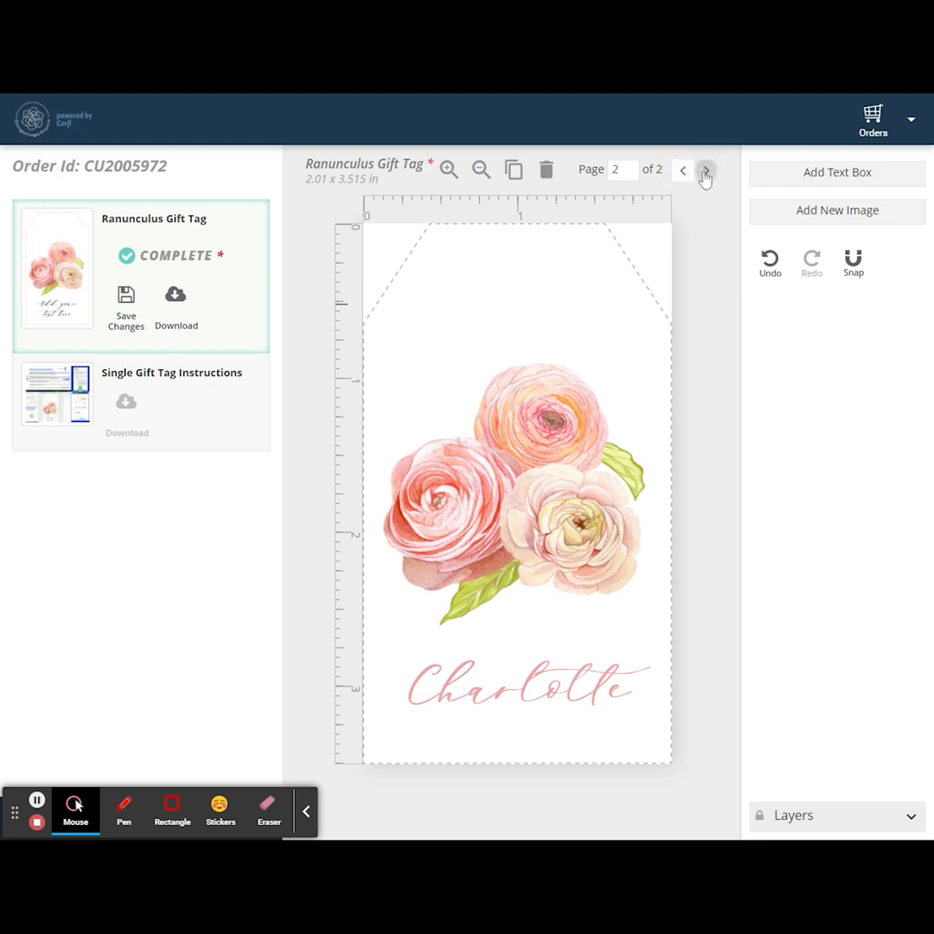
click(518, 687)
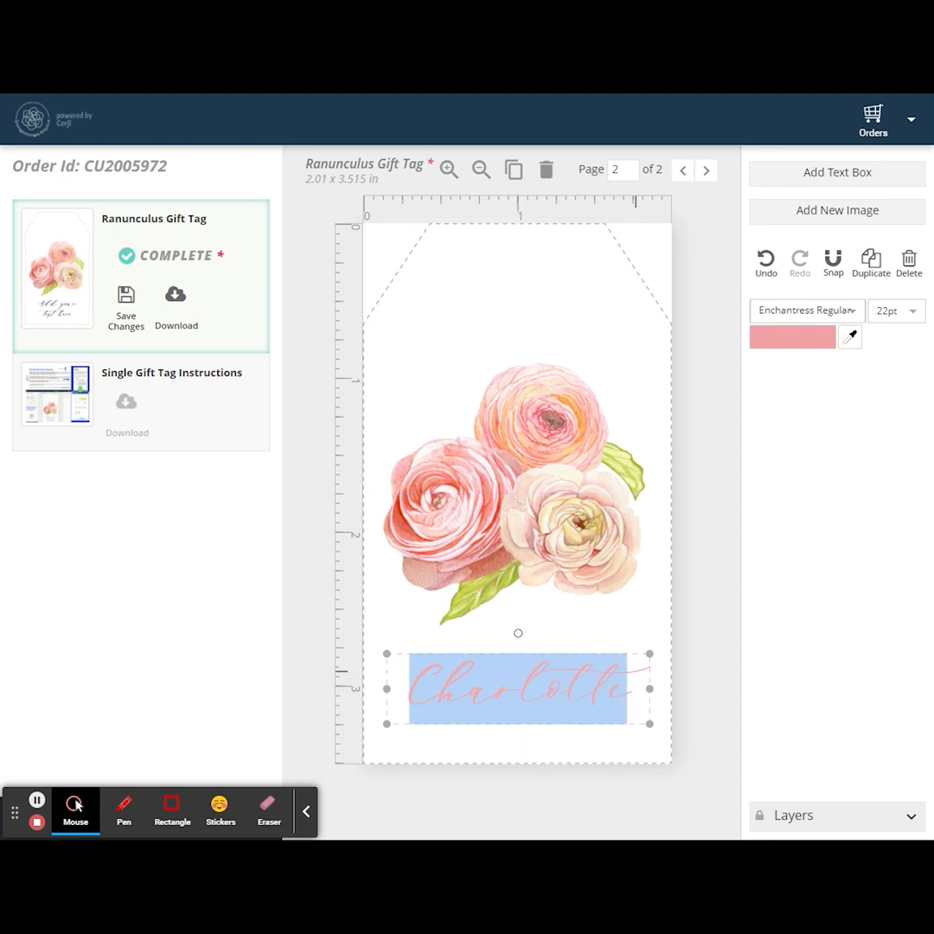
text(Dianne)
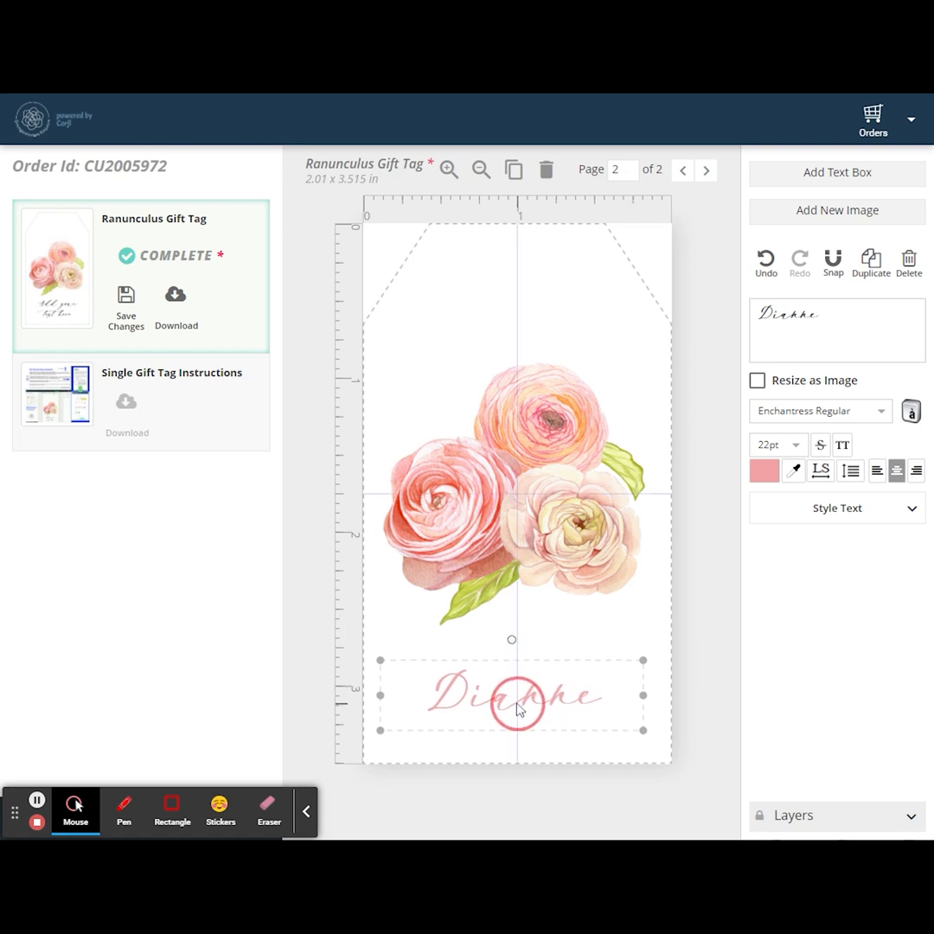
click(700, 665)
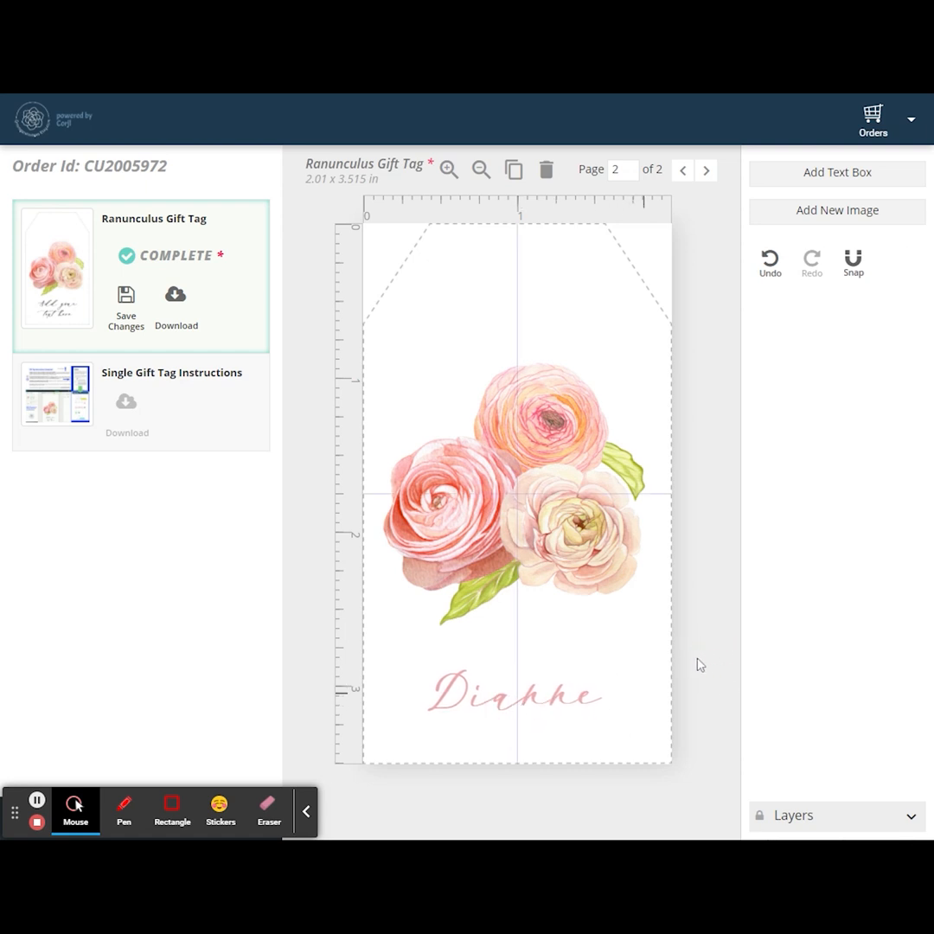
click(682, 169)
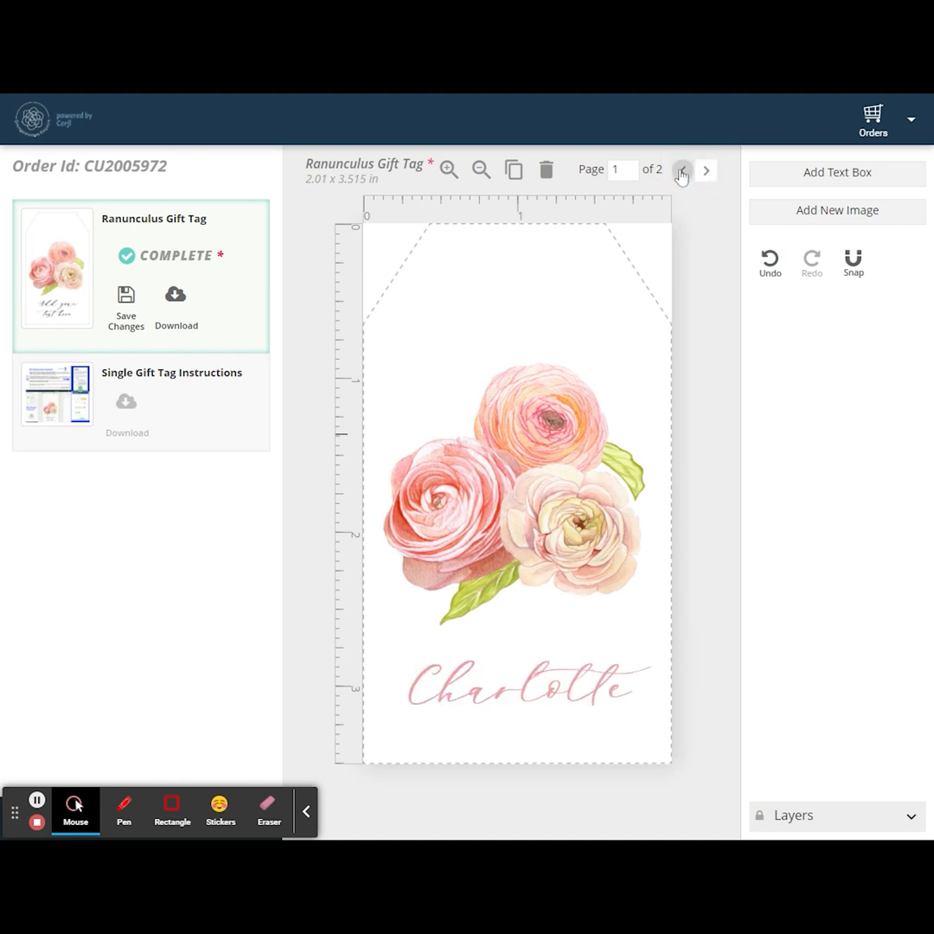
click(706, 169)
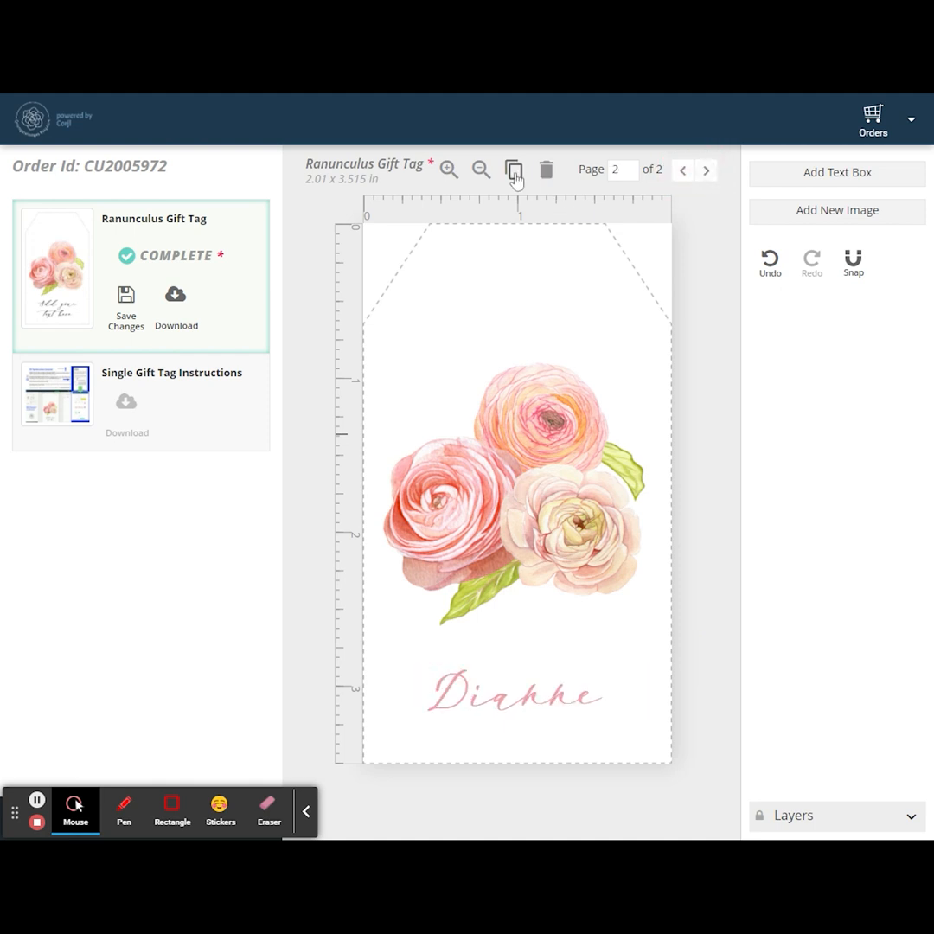
mouse_move(666, 249)
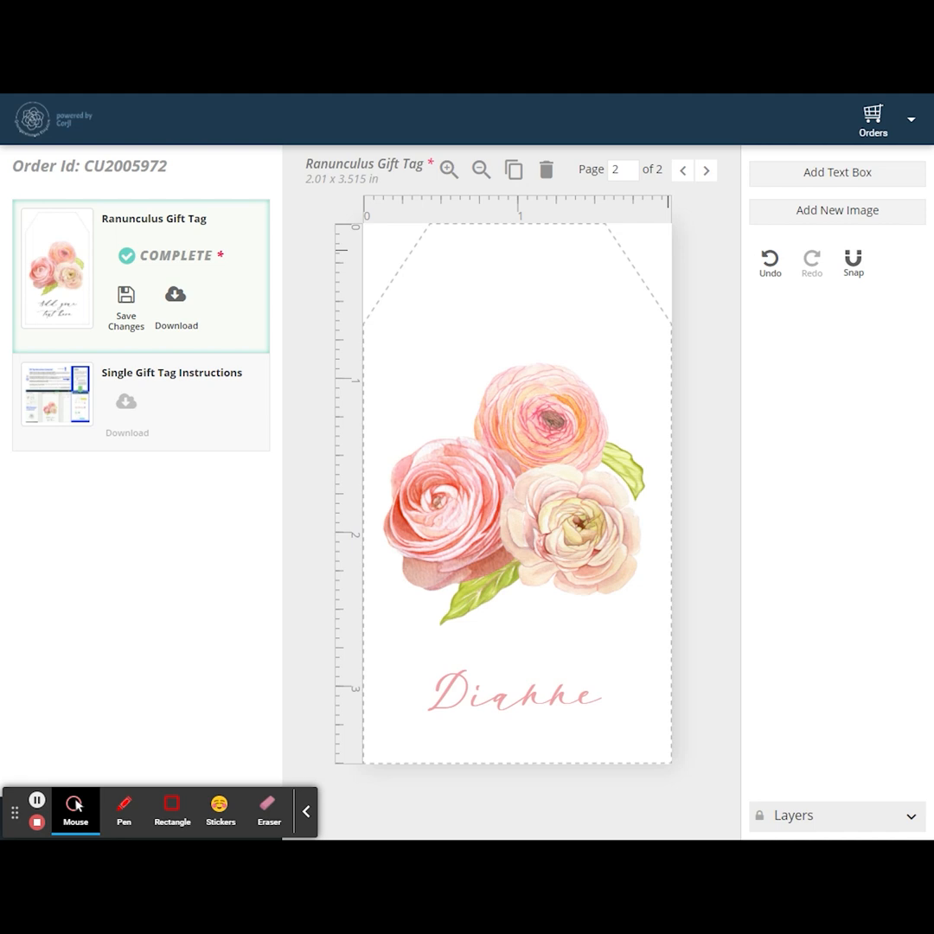
mouse_move(699, 326)
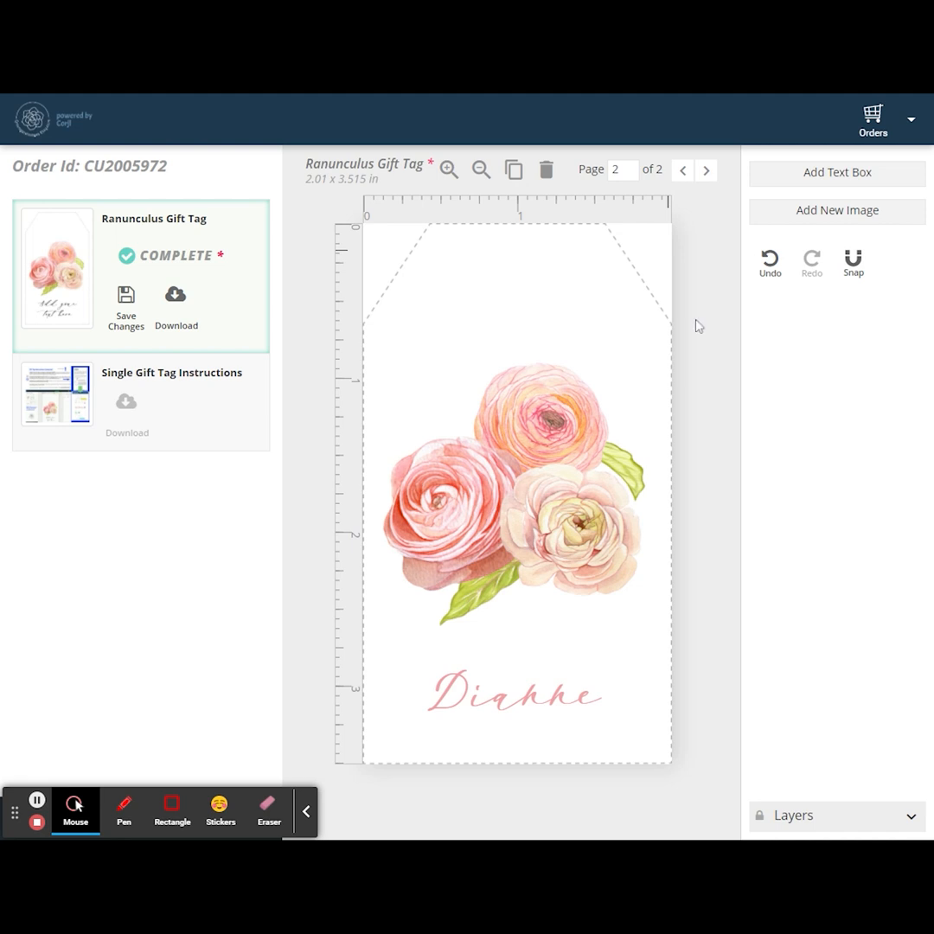
mouse_move(632, 700)
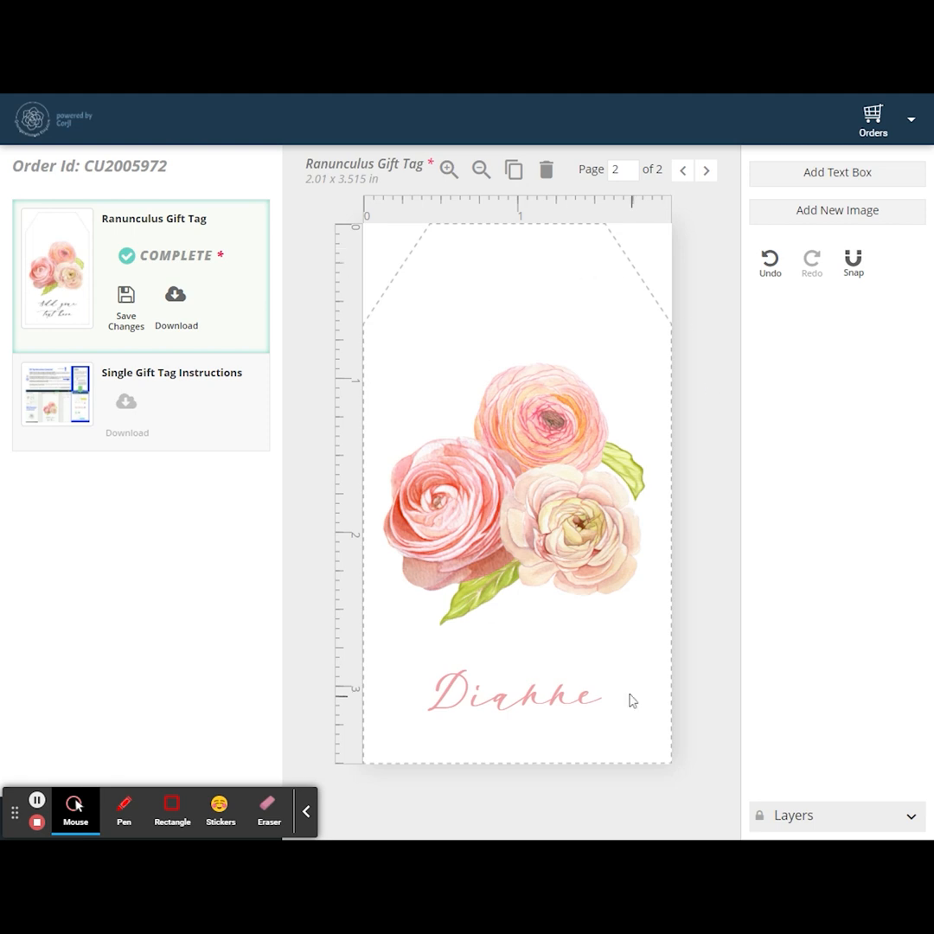
mouse_move(638, 206)
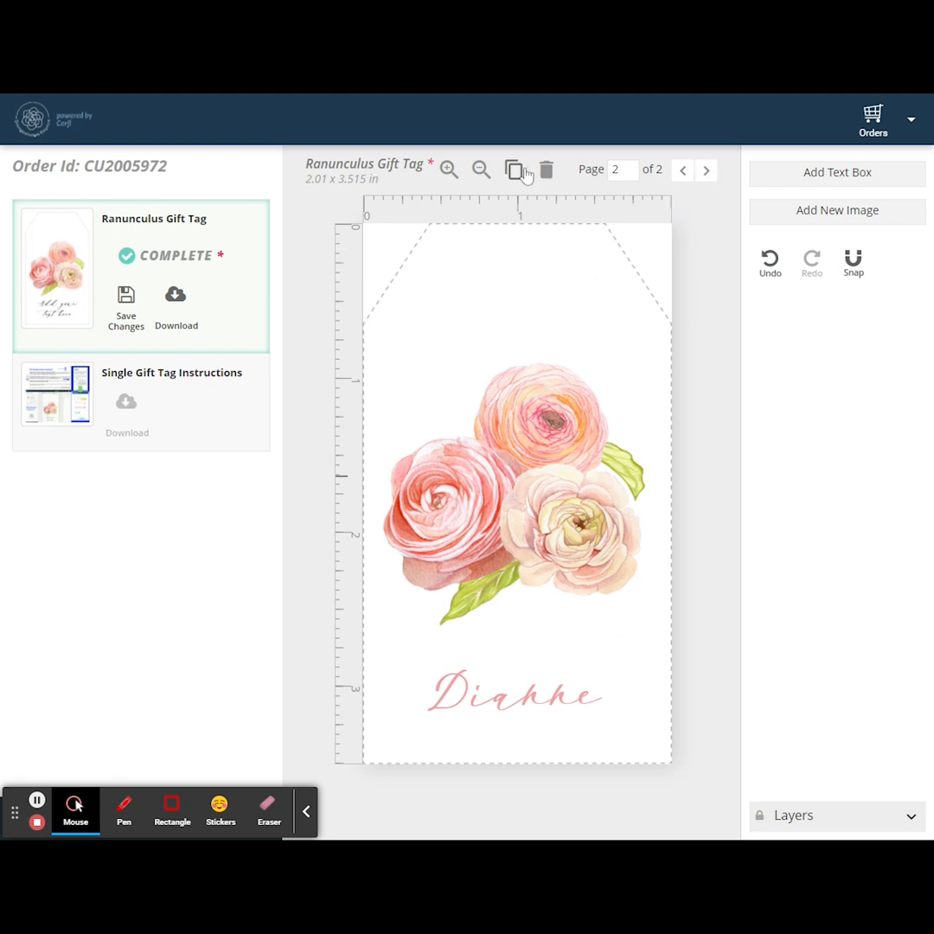
- Duplicate the tag to a third page reading 'Charlie' in green lettering
click(515, 697)
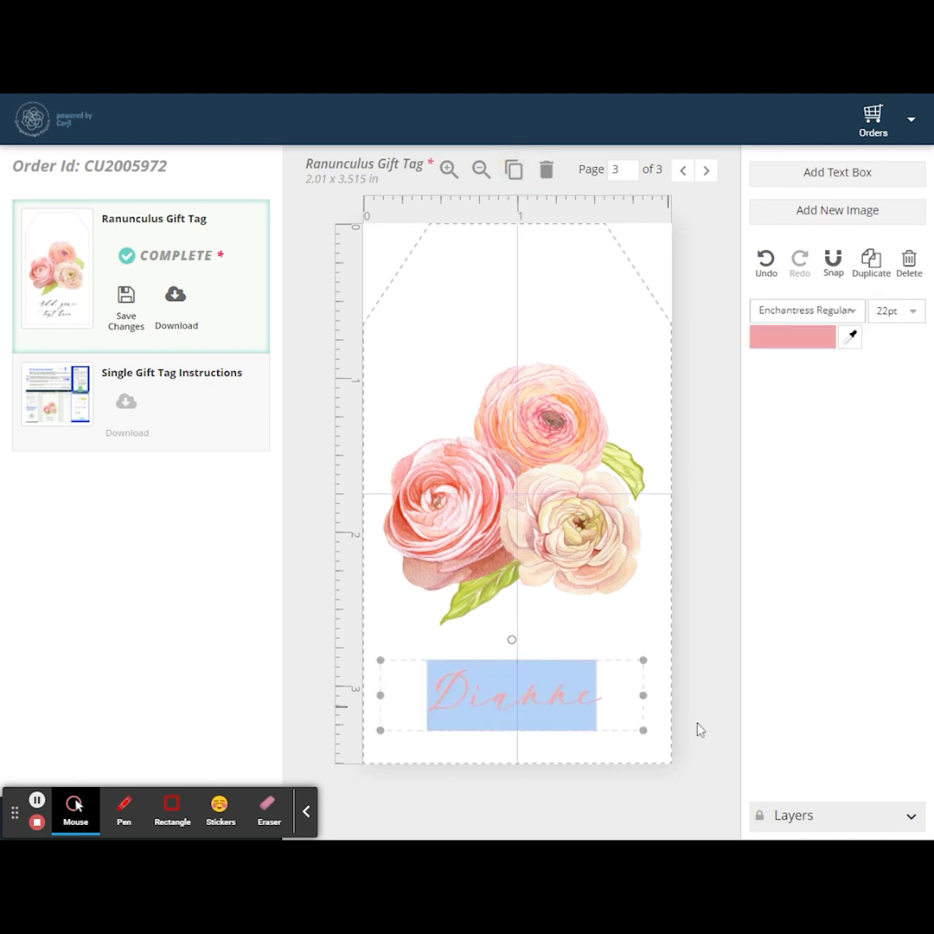
text(Charlie)
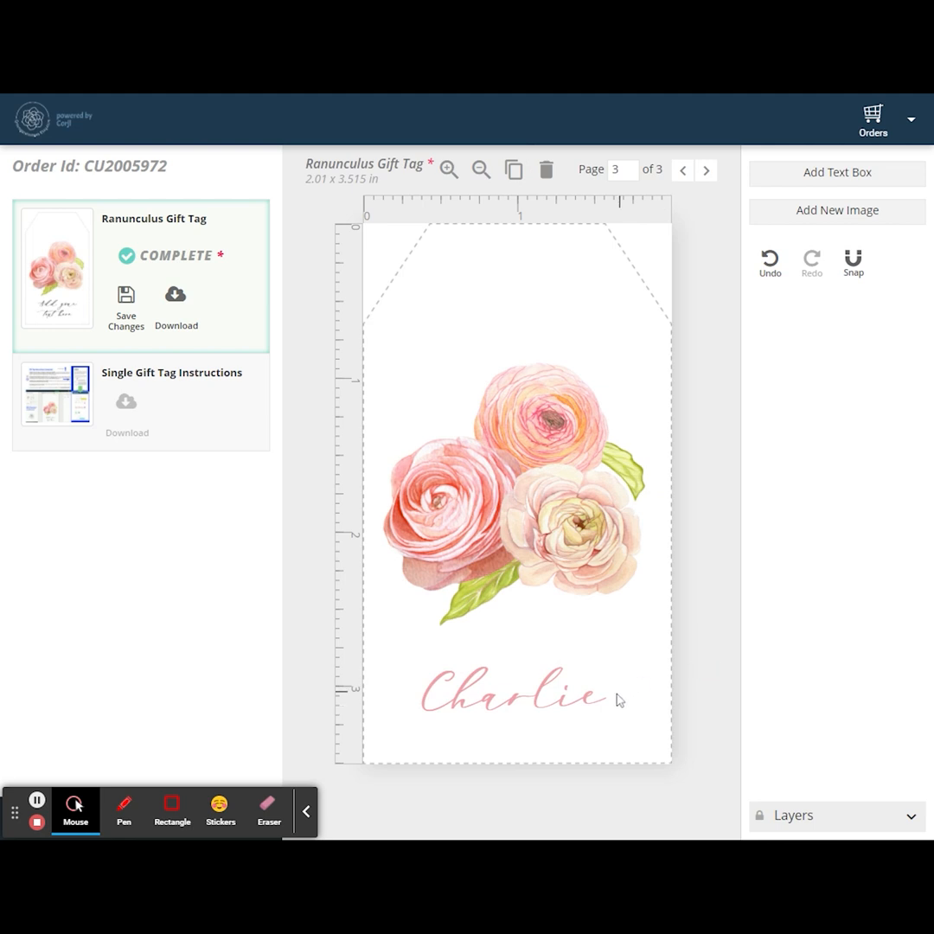
click(764, 471)
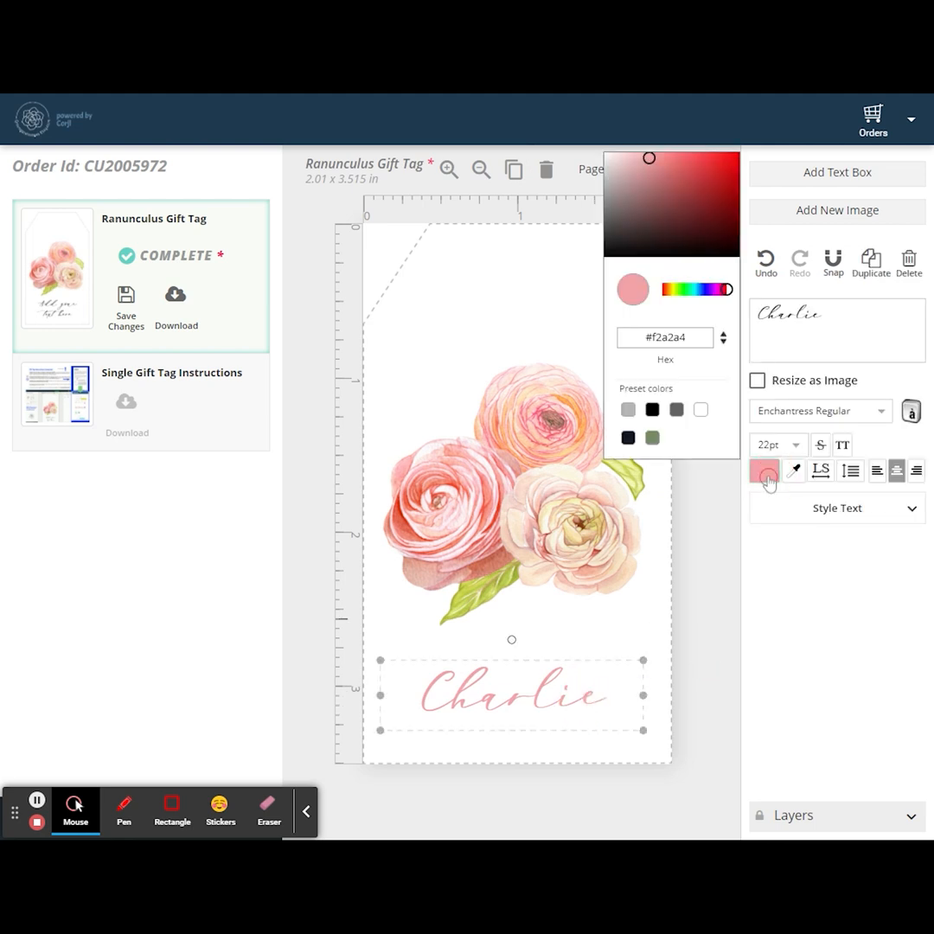
click(652, 437)
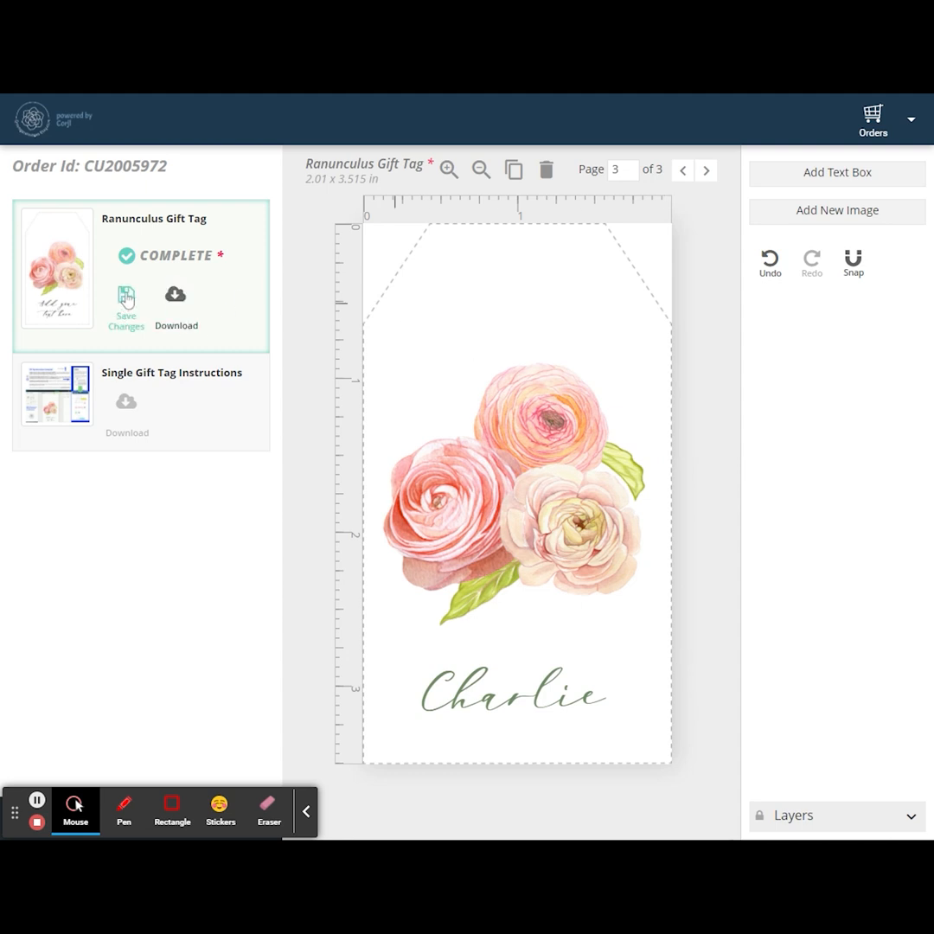
- Save changes to the three-page Ranunculus Gift Tag so it shows COMPLETE
click(127, 298)
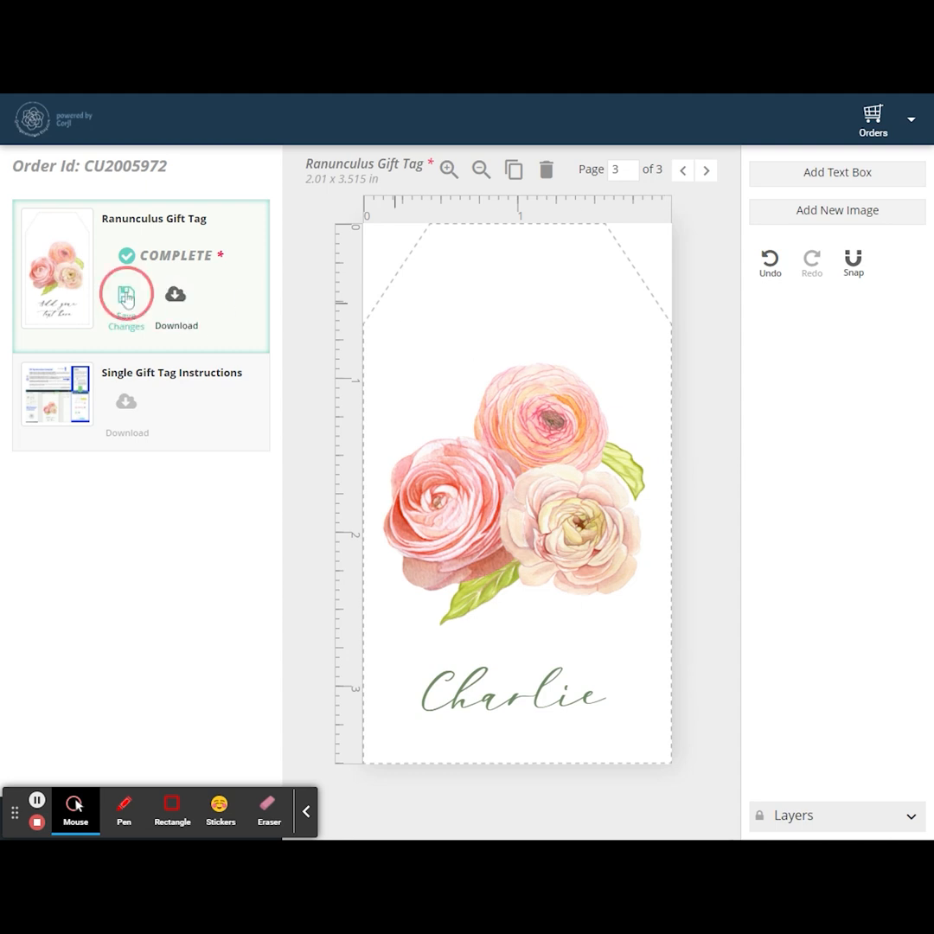
click(126, 294)
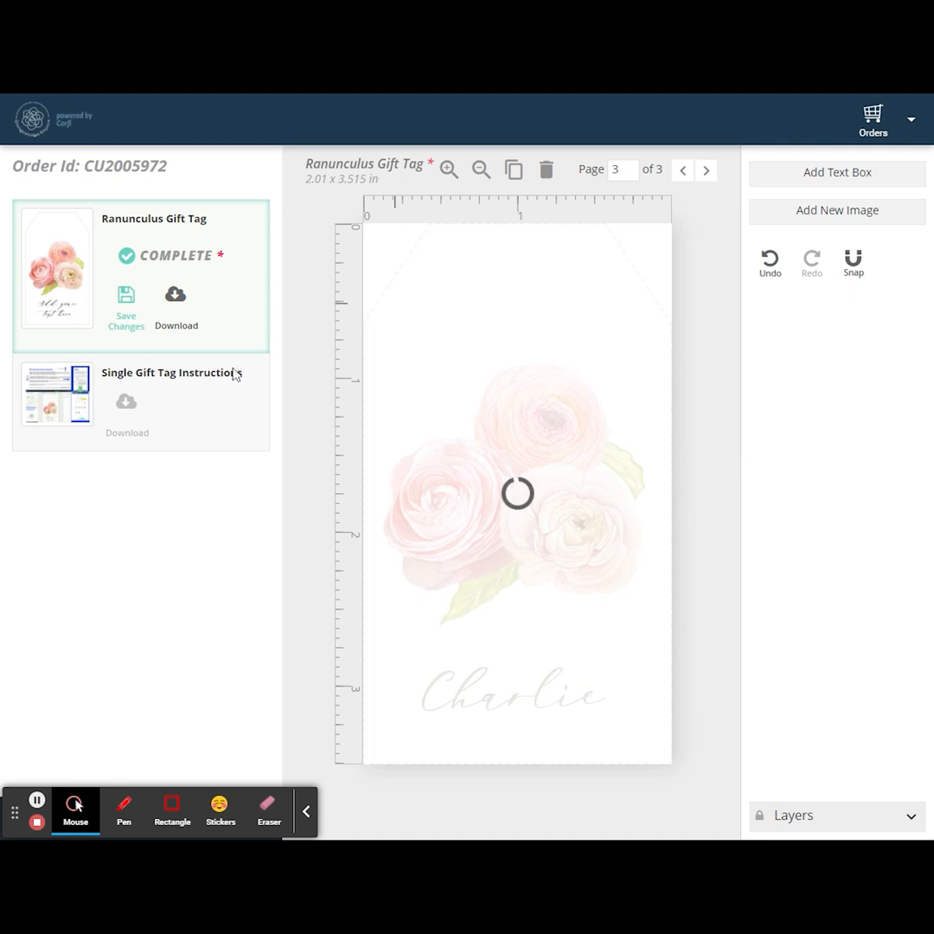
mouse_move(228, 355)
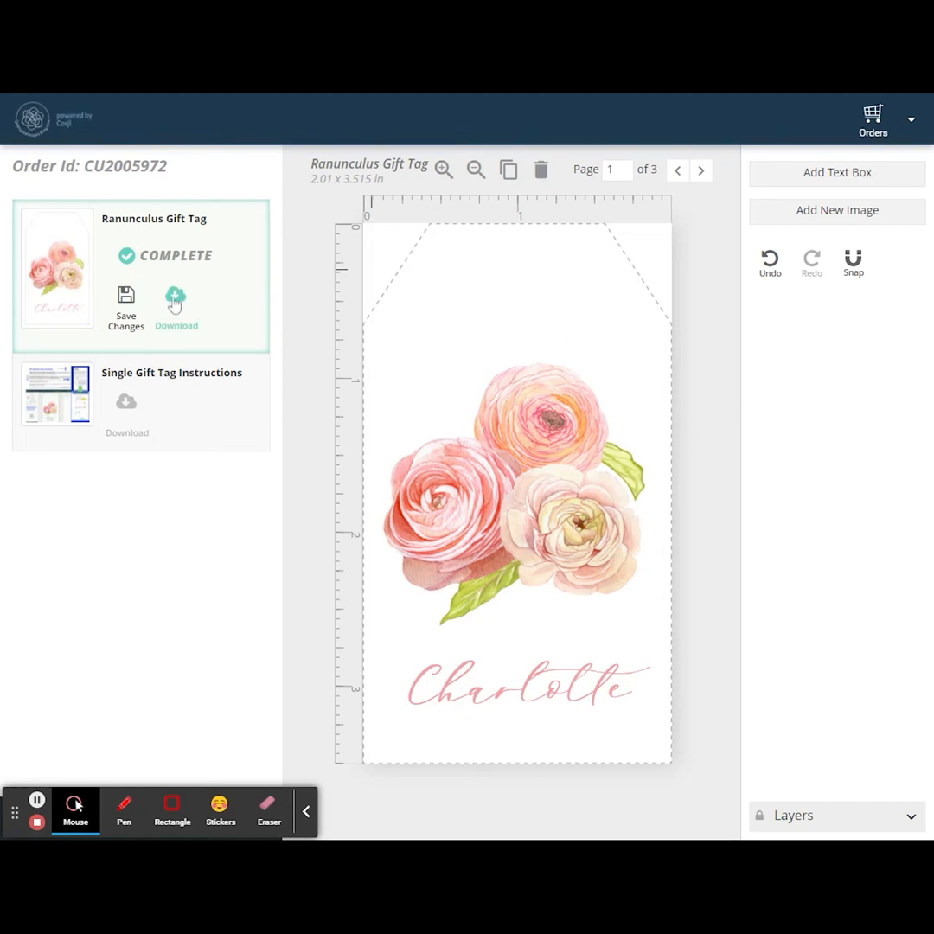
- Open the gift tag's download options with PDF format and continue to layout settings
click(176, 305)
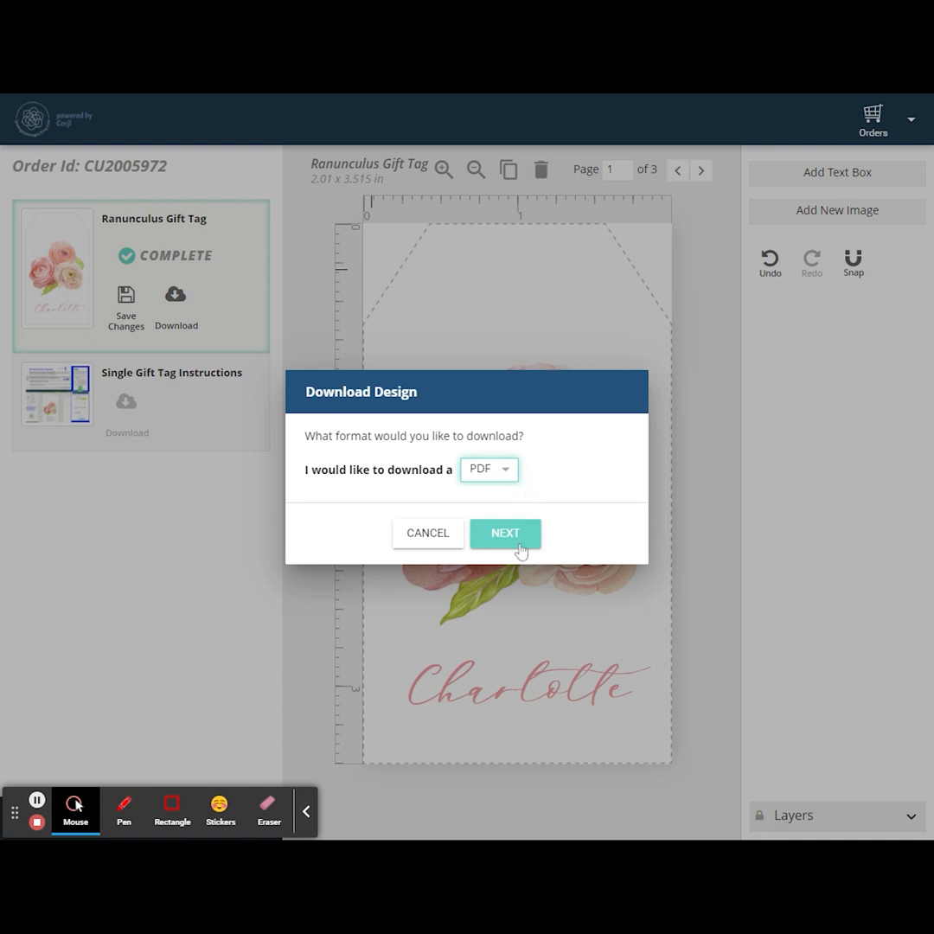
click(505, 533)
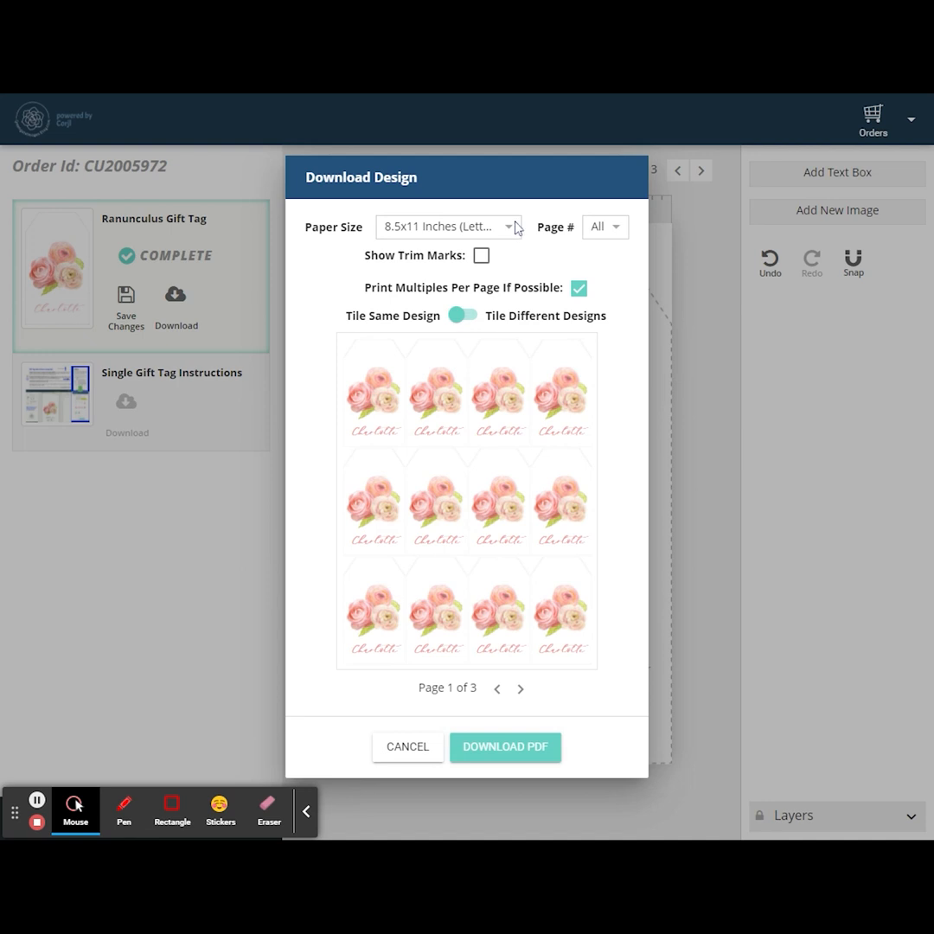
mouse_move(516, 229)
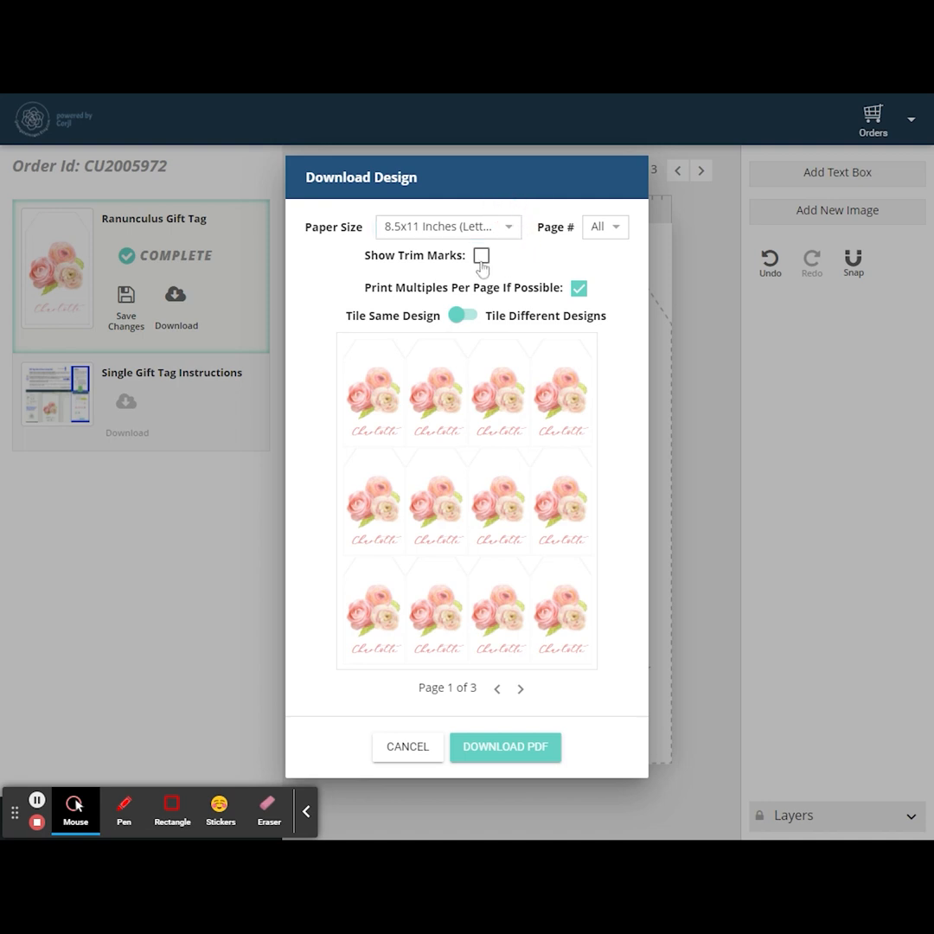
- Preview trim marks on letter paper, then remove them and untick Print Multiples Per Page
click(481, 255)
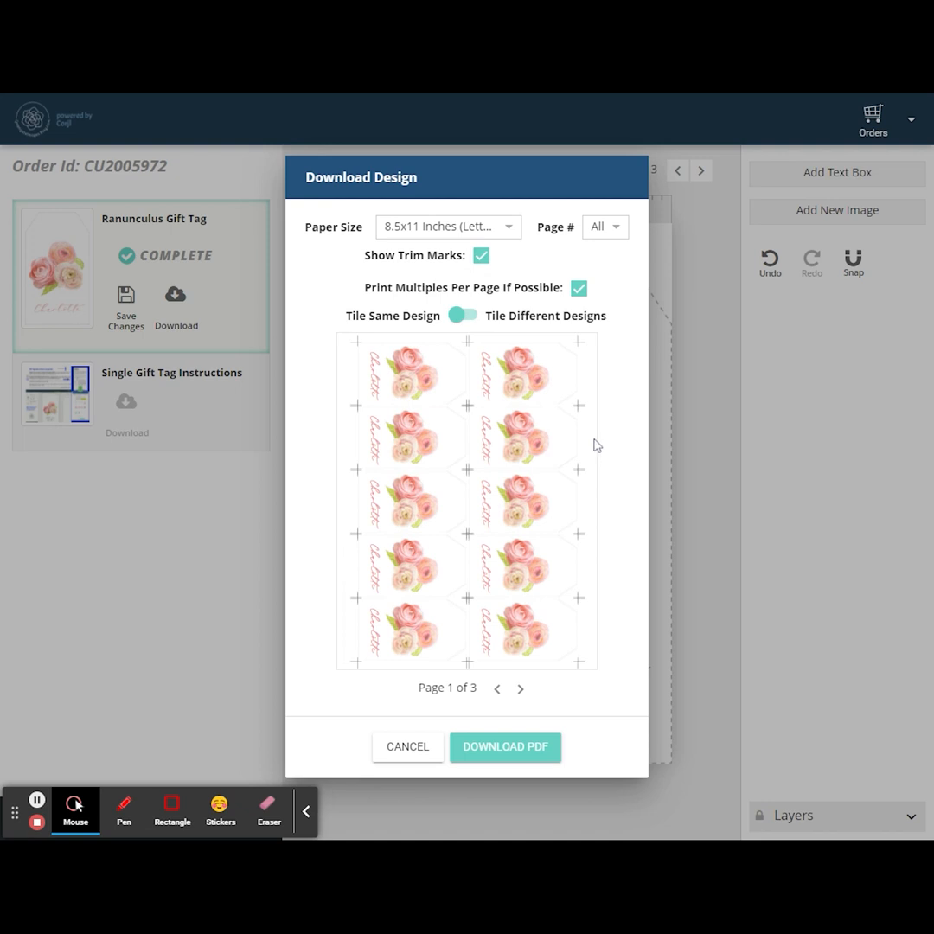
mouse_move(611, 450)
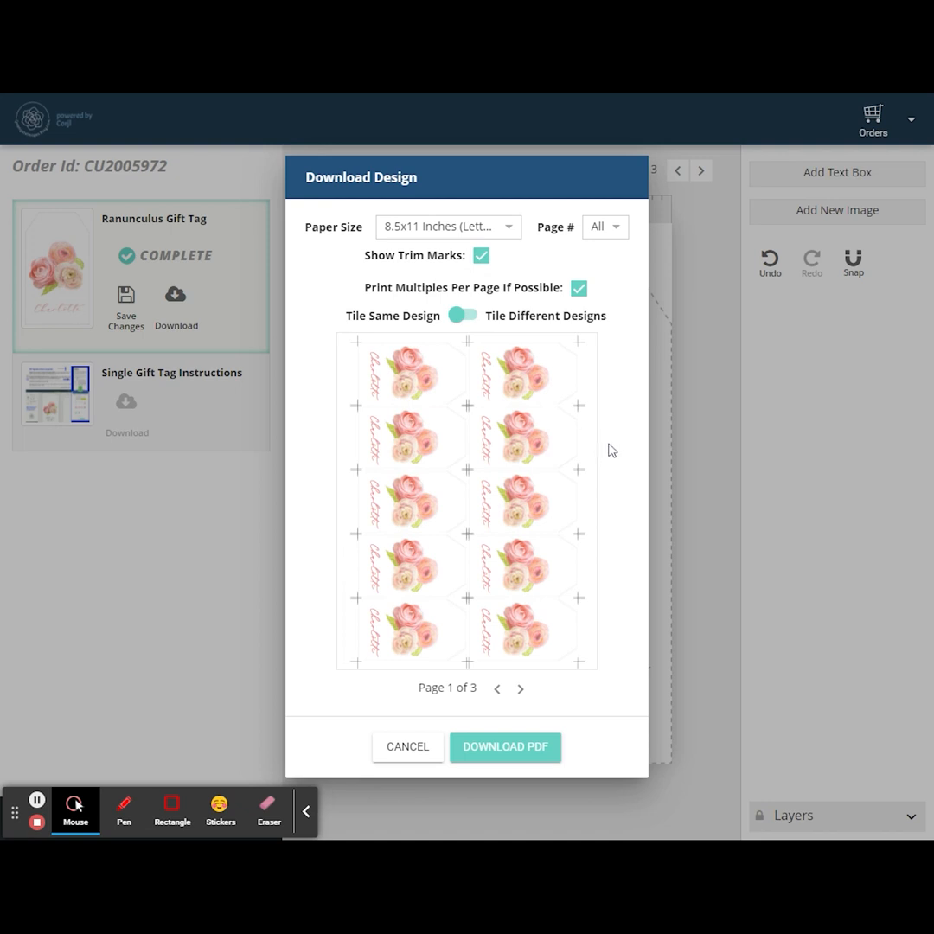
mouse_move(478, 373)
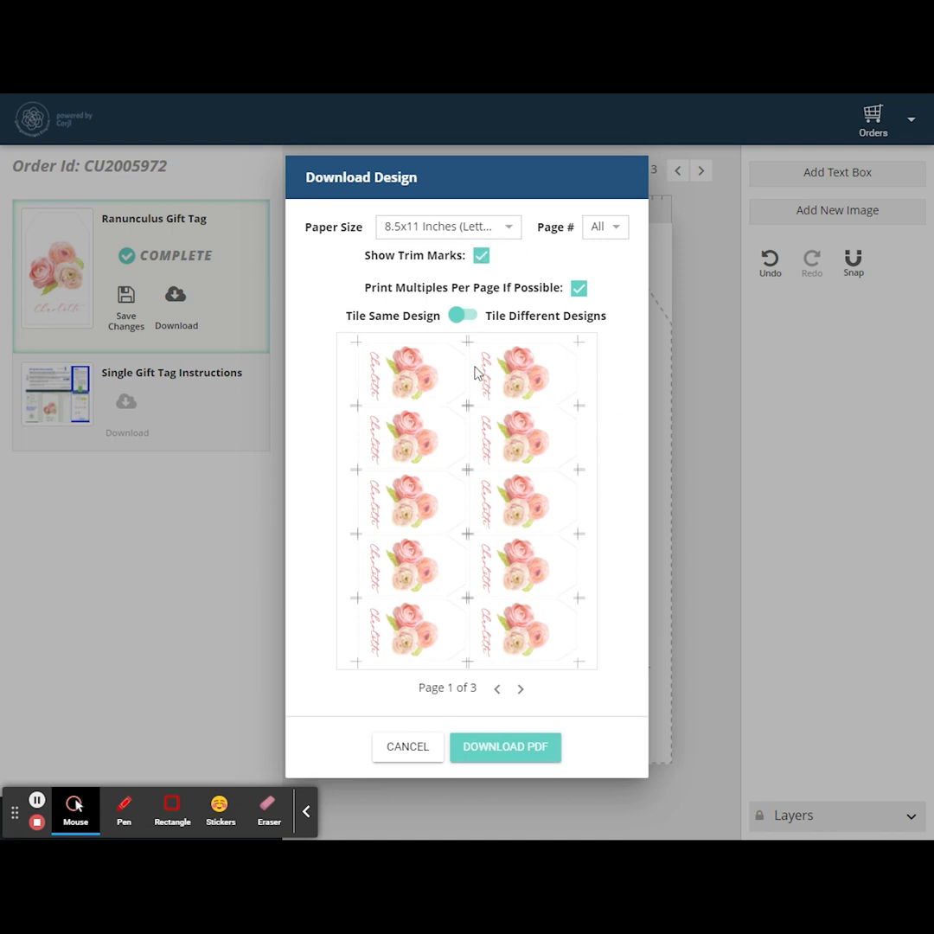
mouse_move(519, 377)
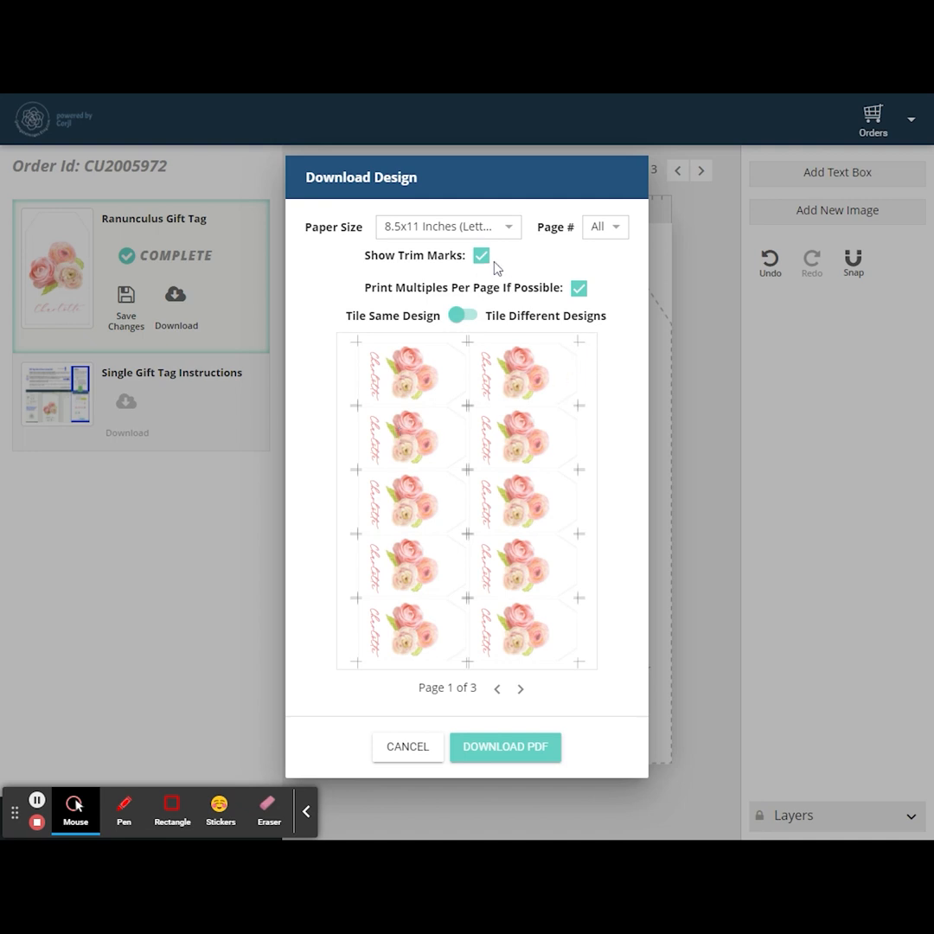
click(481, 254)
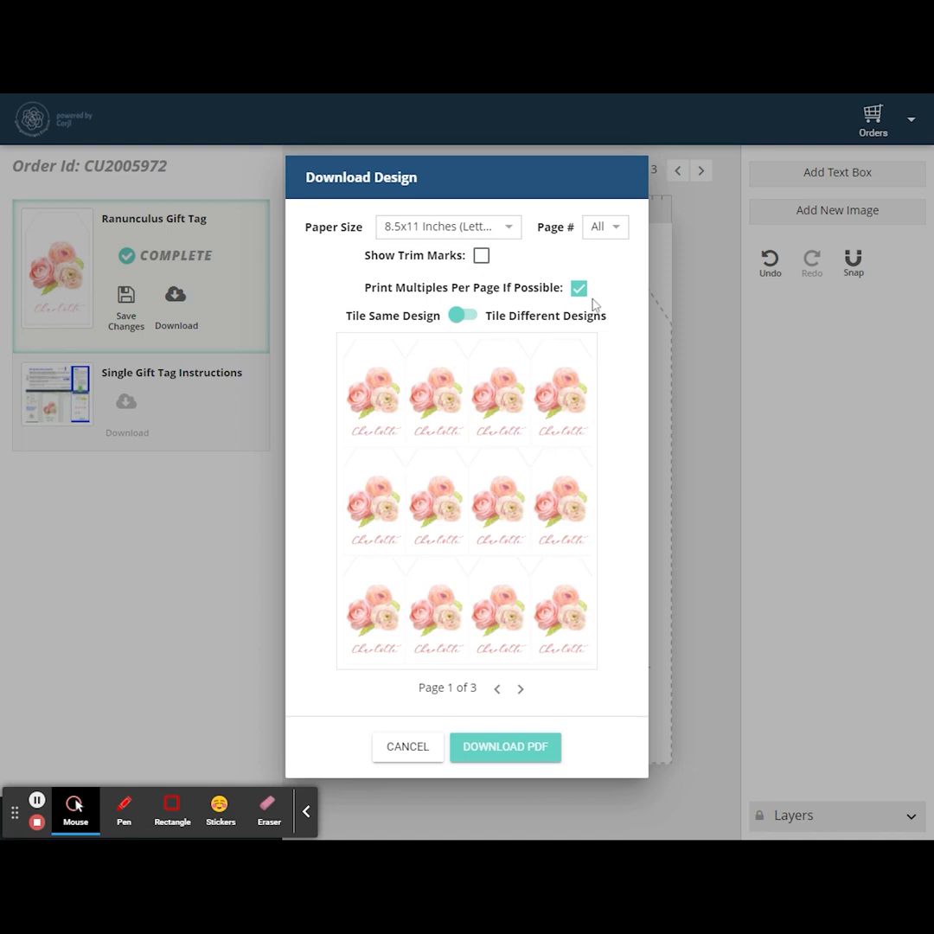
mouse_move(599, 301)
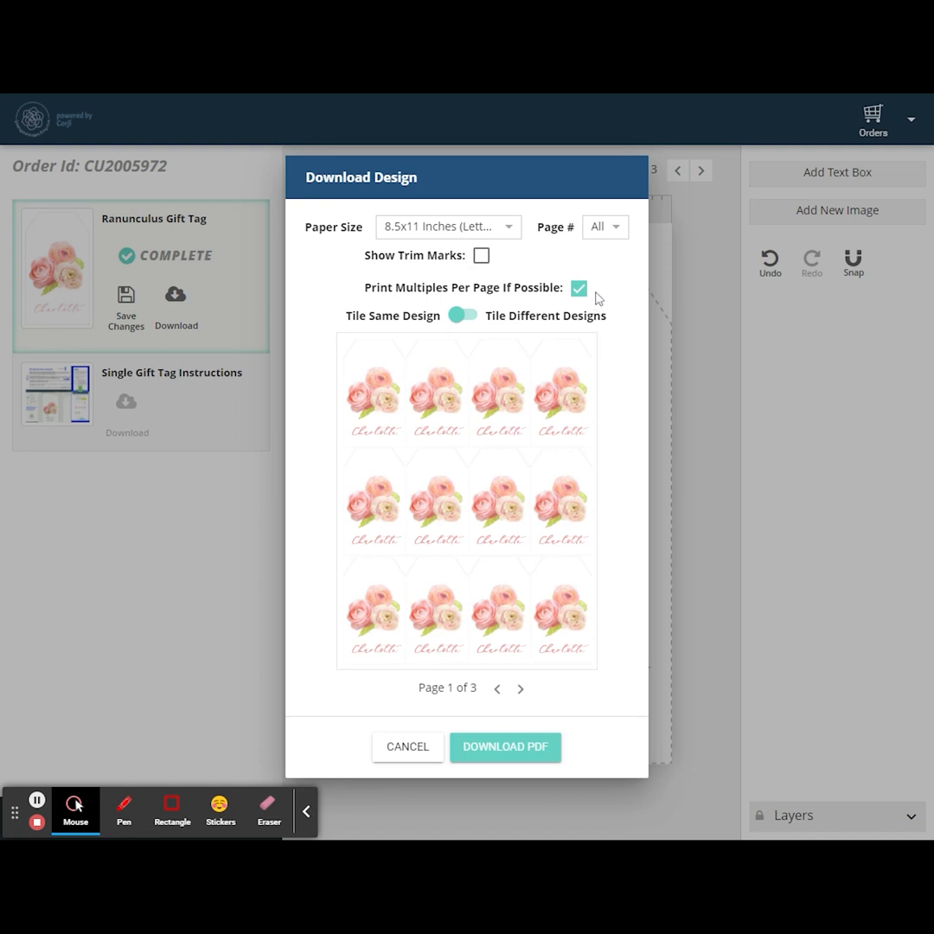
click(579, 288)
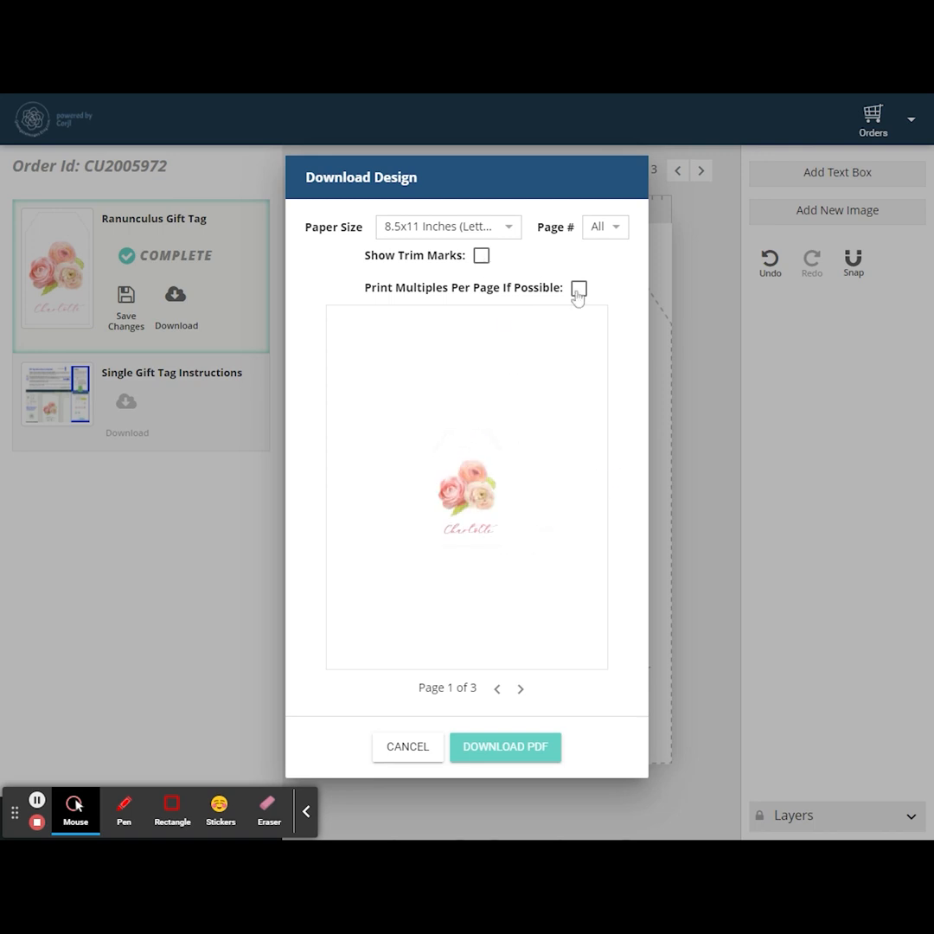
- Re-enable multiples per page, choose Tile Different Designs, and start generating the PDF
click(577, 288)
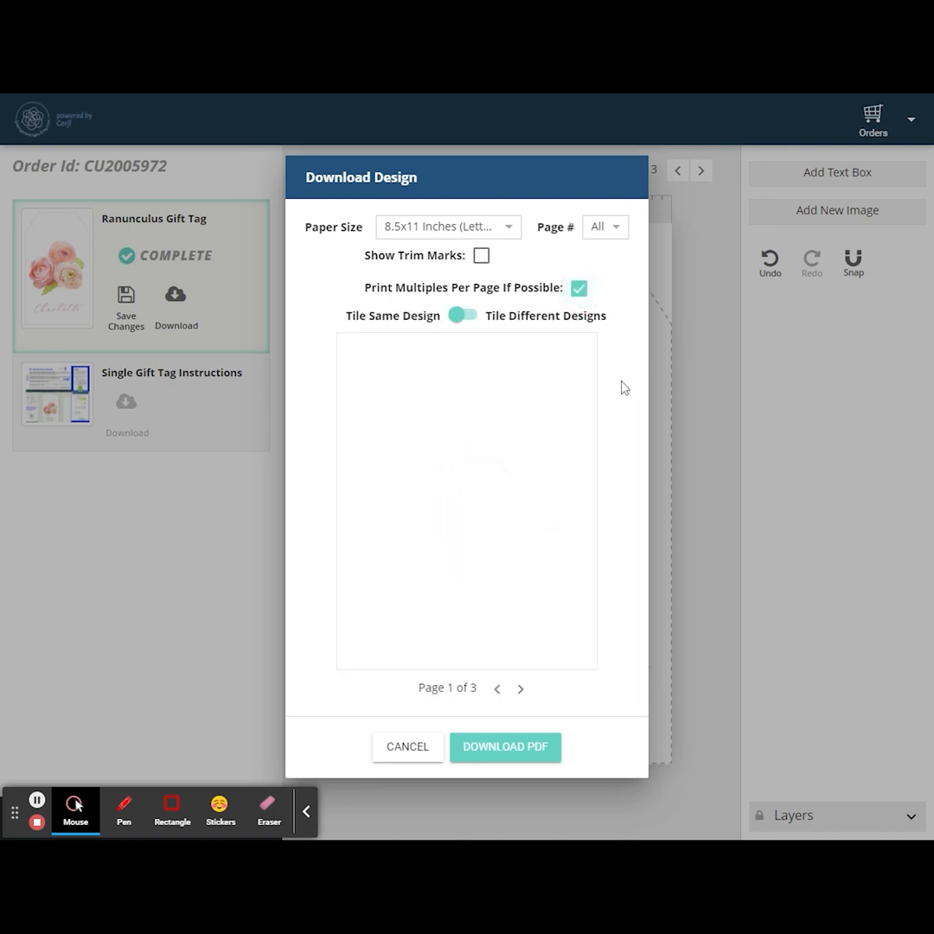
click(462, 315)
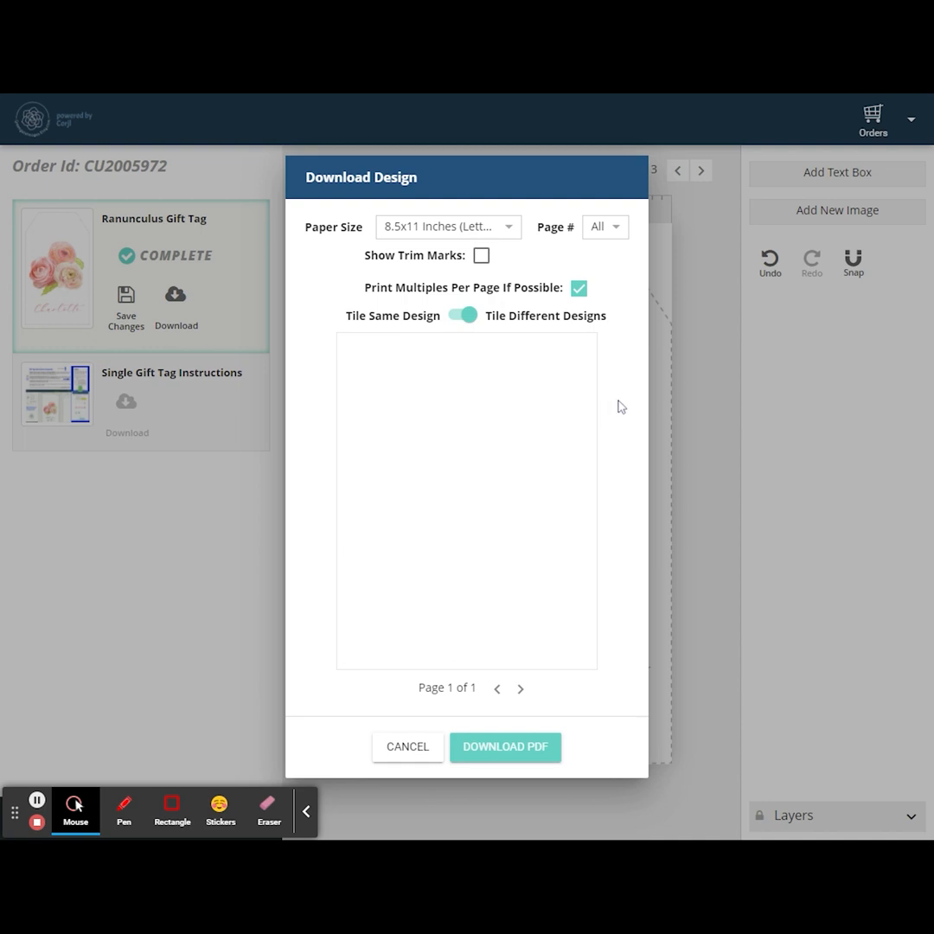
mouse_move(538, 395)
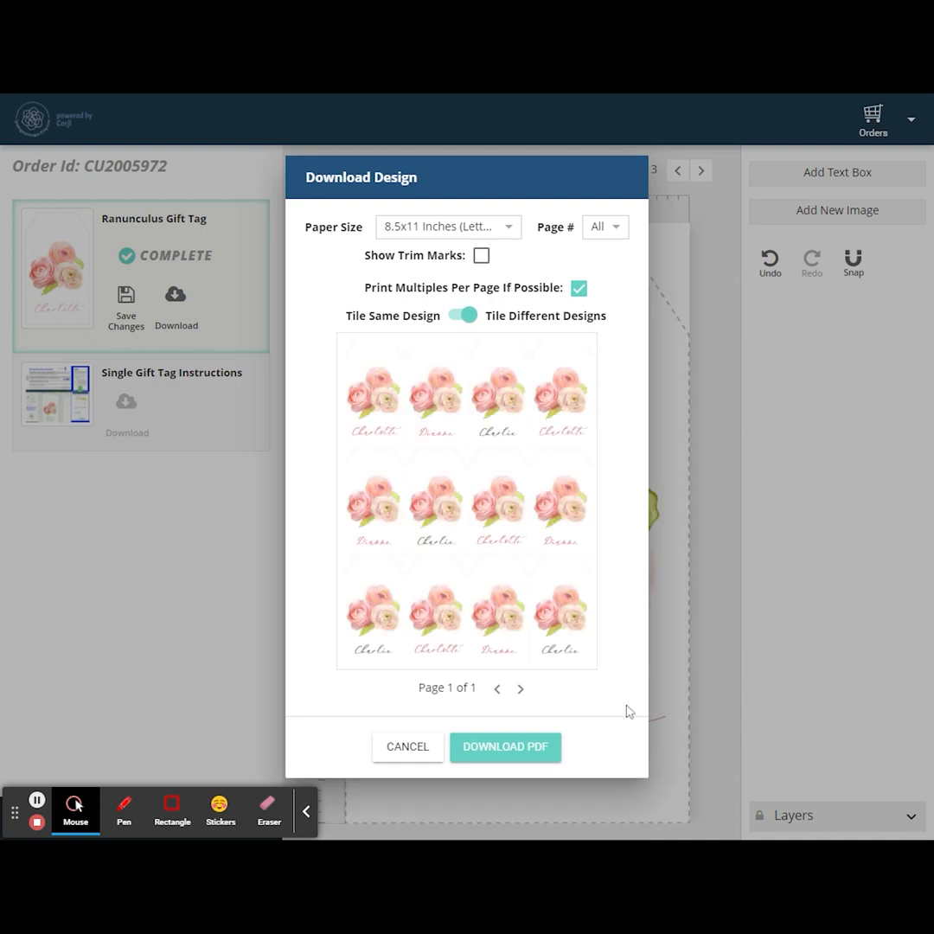
mouse_move(392, 436)
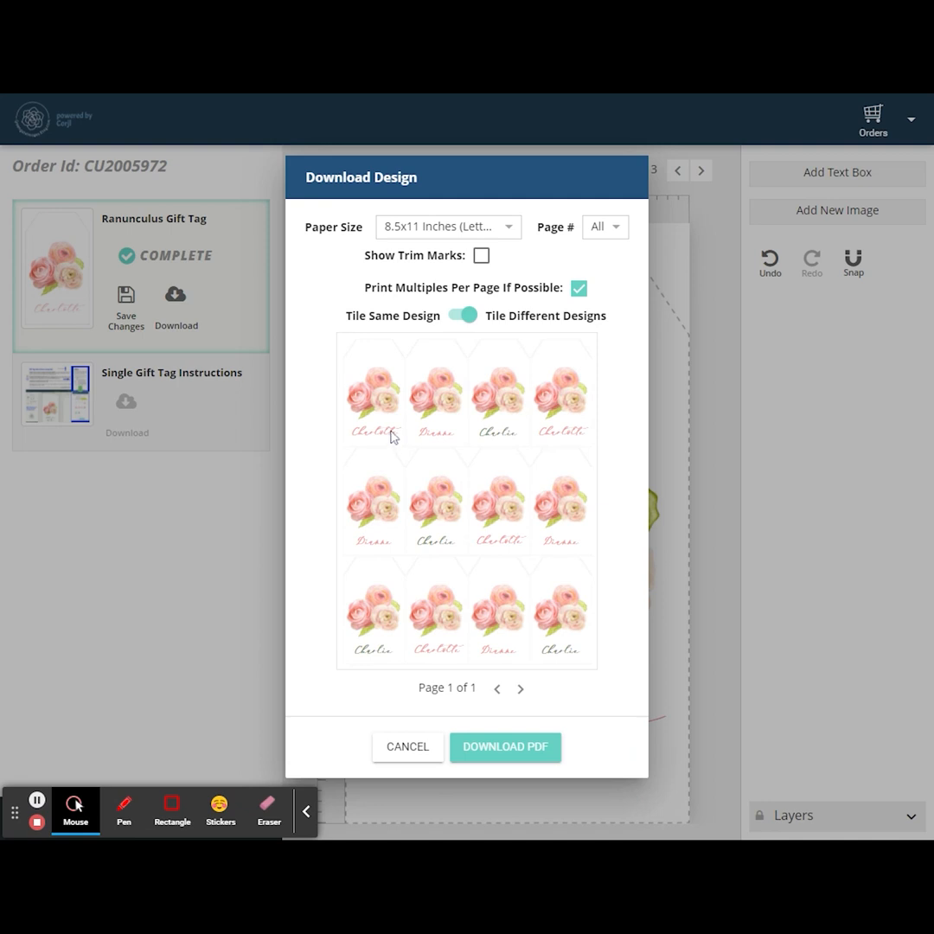
mouse_move(599, 511)
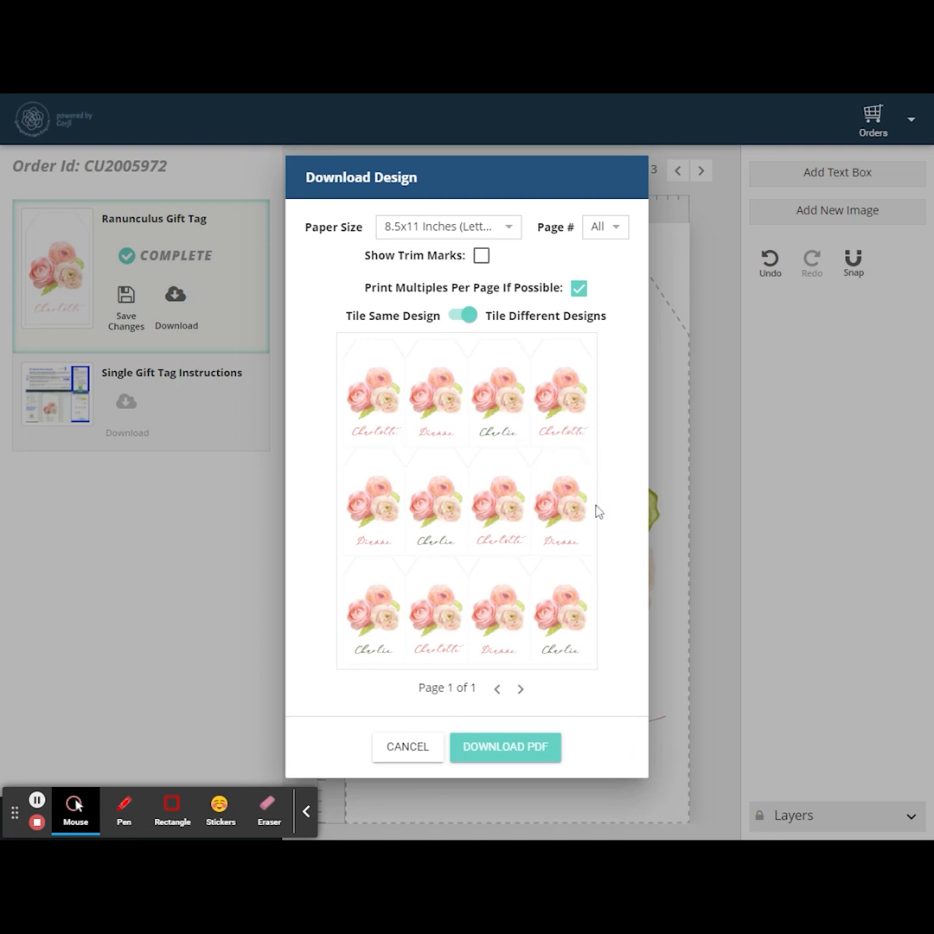
mouse_move(500, 423)
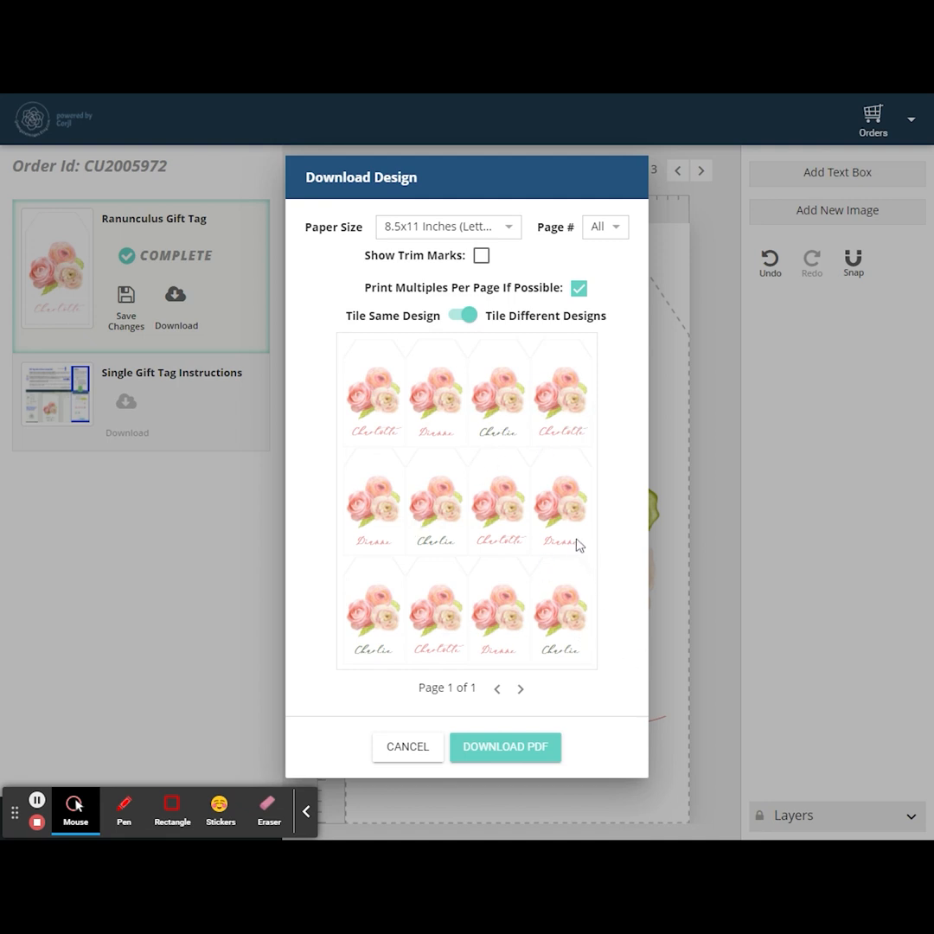
mouse_move(444, 581)
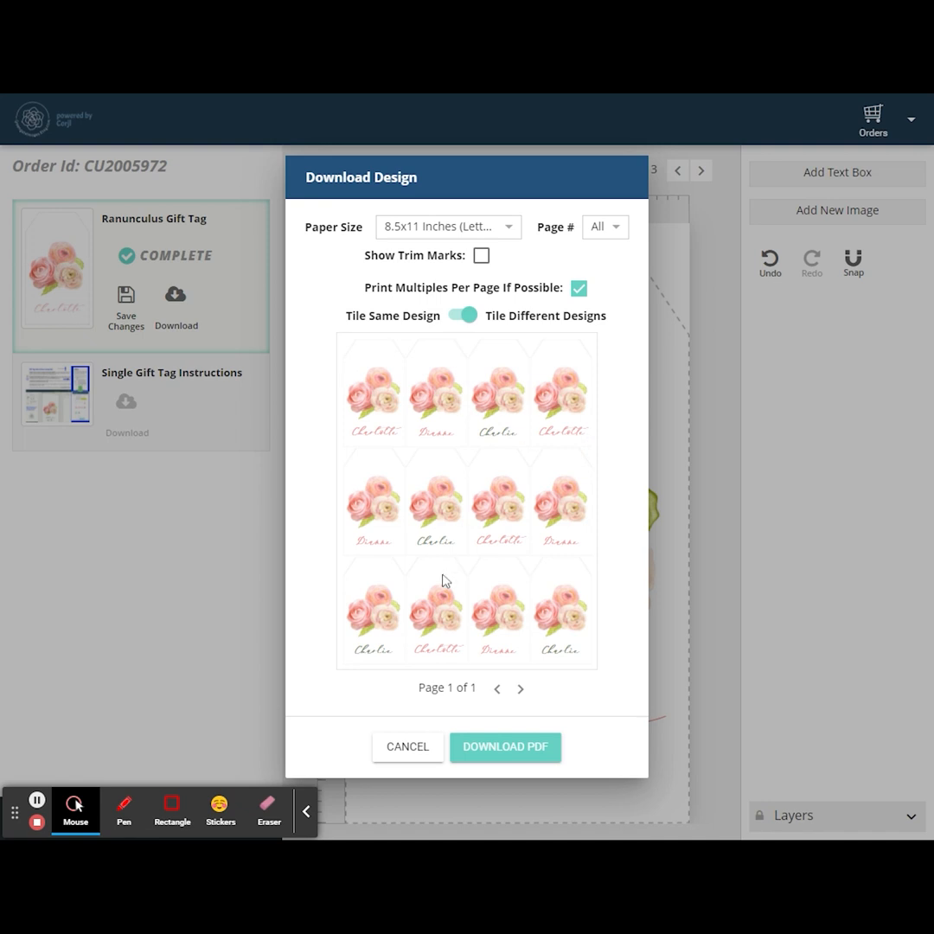
mouse_move(553, 688)
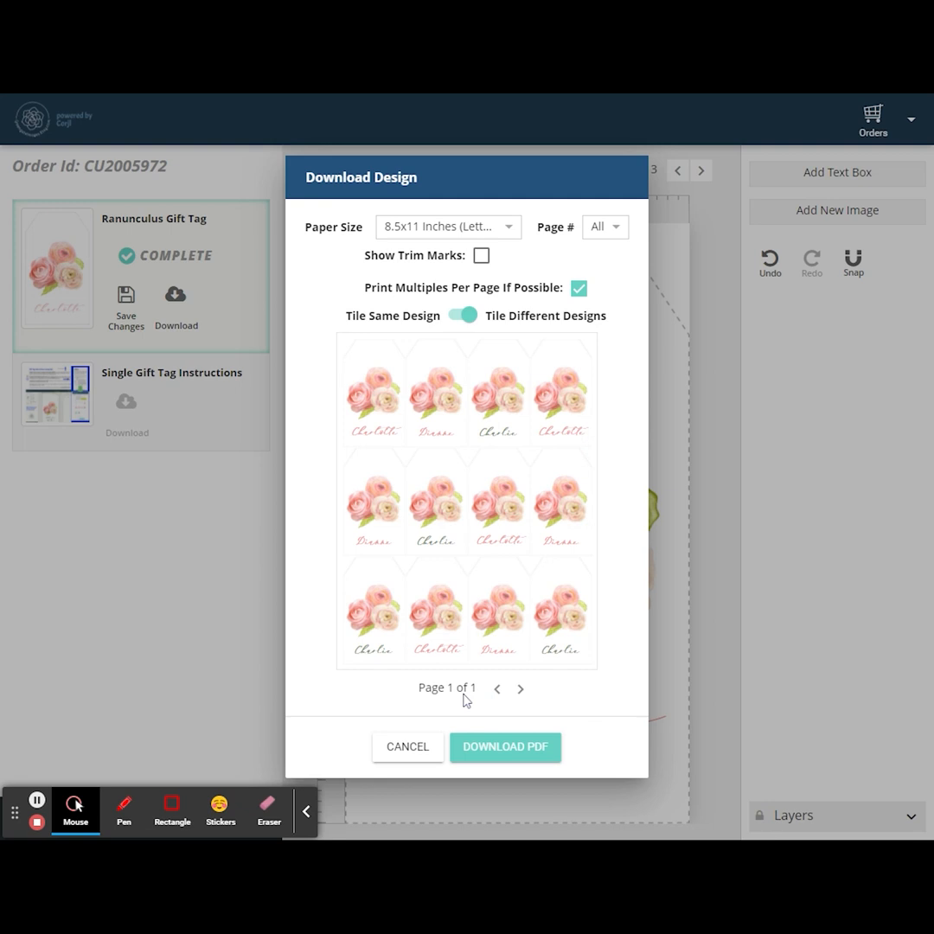
mouse_move(512, 755)
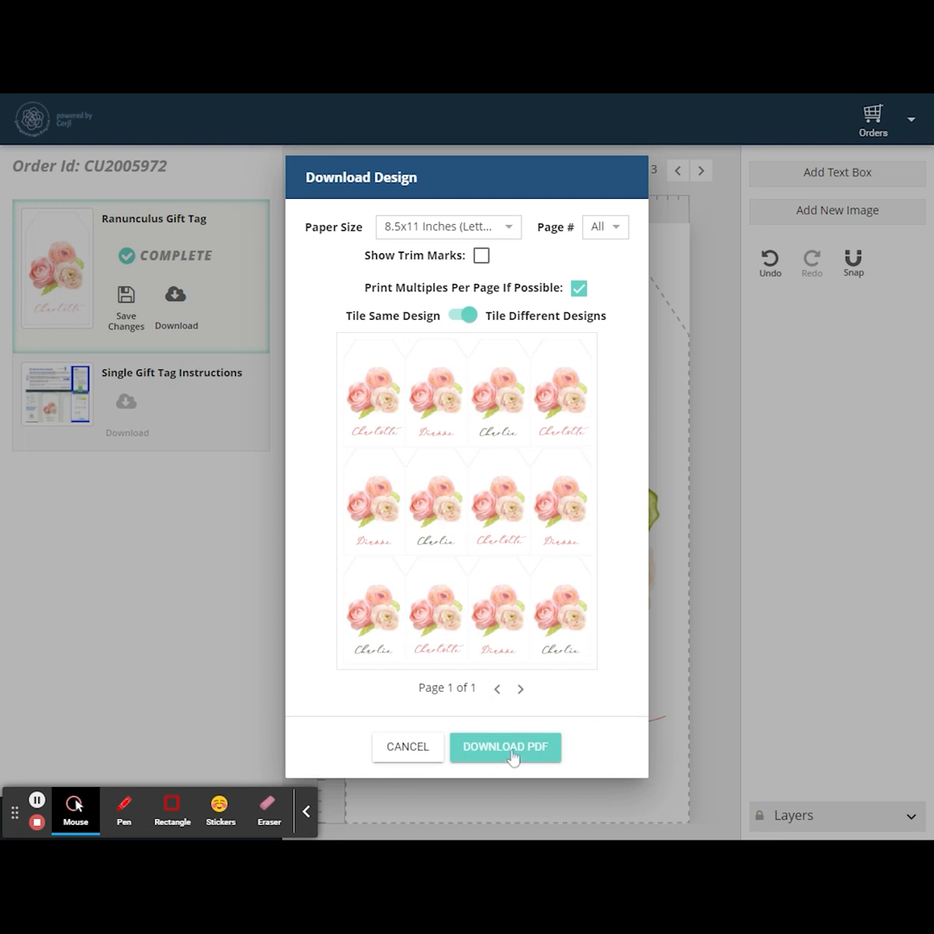
click(505, 746)
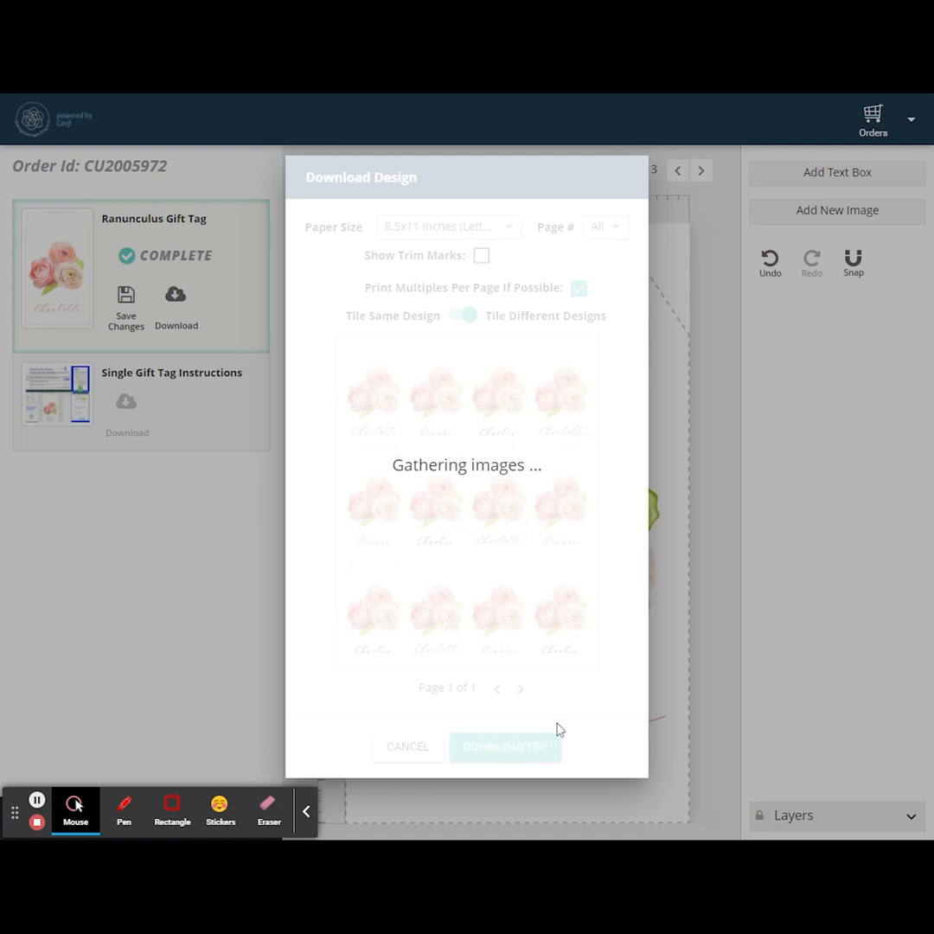
- Download the tiled mixed-name PDF and wait for image gathering to finish
click(407, 745)
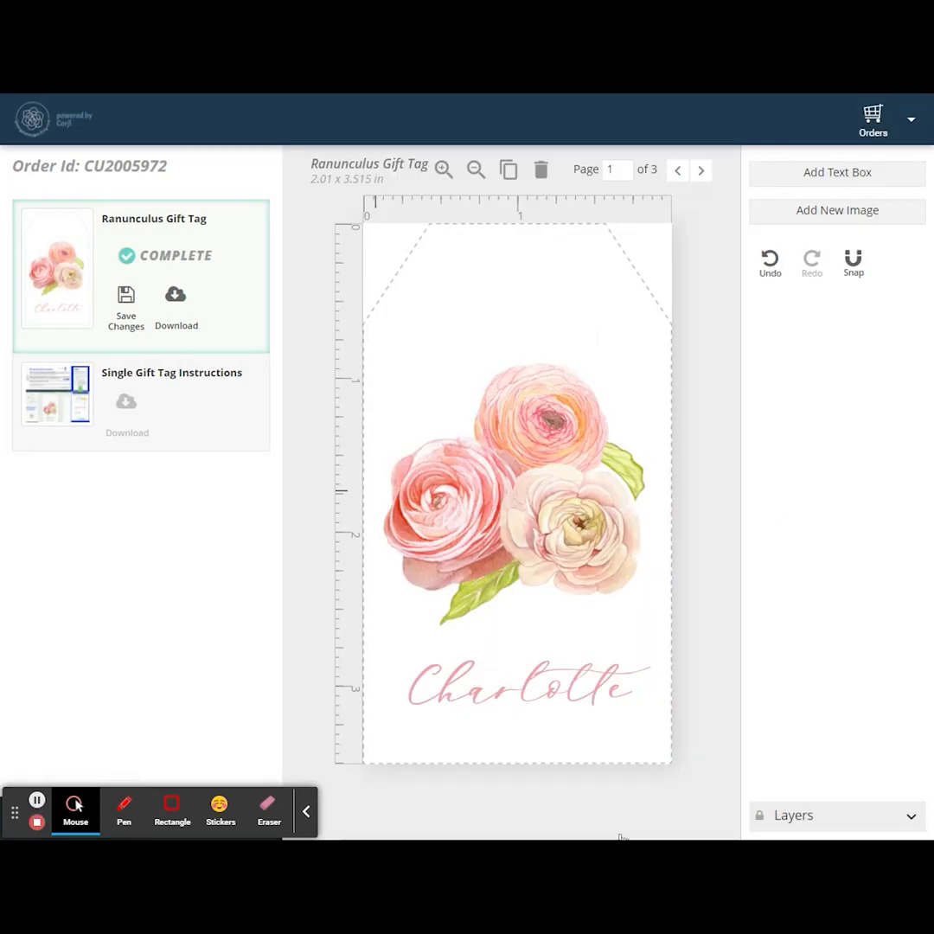